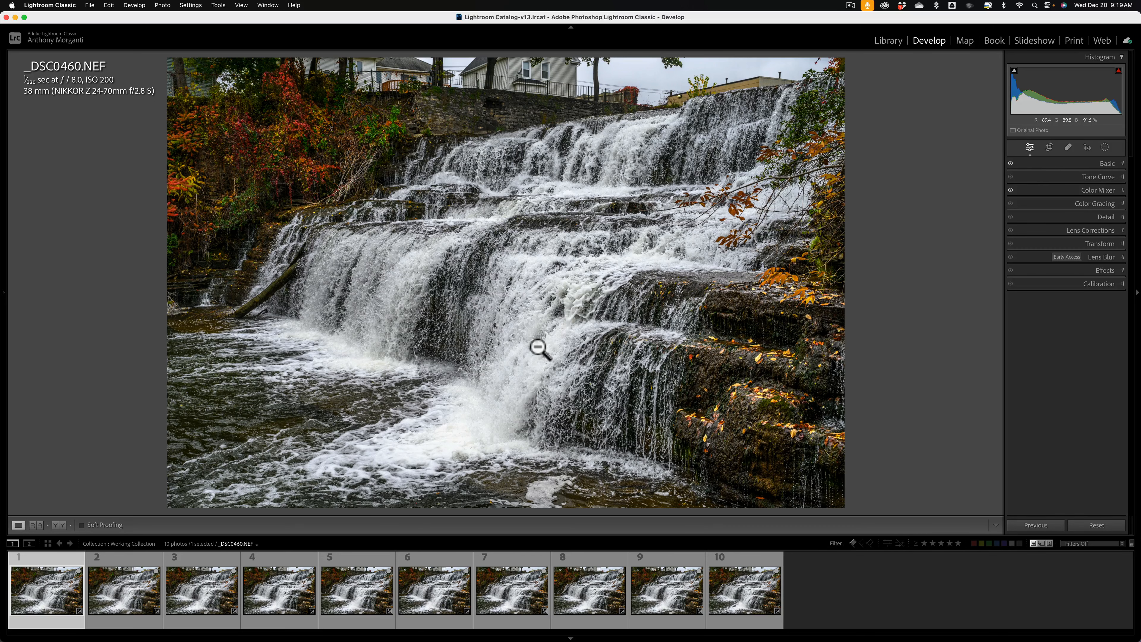
# - Step through the waterfall frames in the filmstrip, ending back on the first frame
pyautogui.click(123, 586)
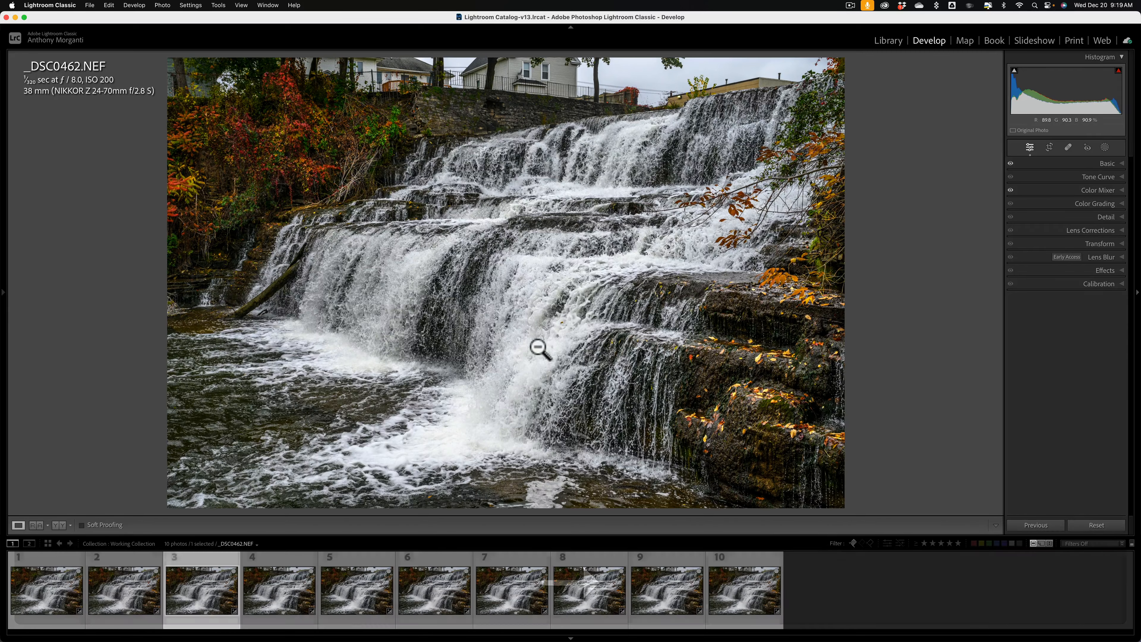
pyautogui.click(279, 587)
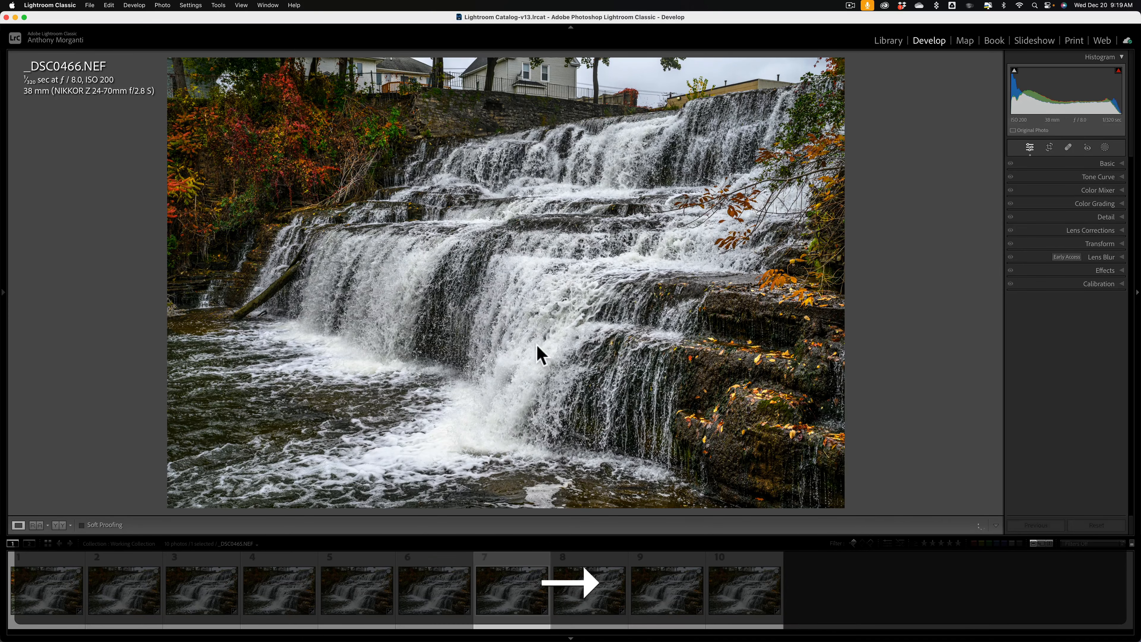
pyautogui.click(588, 587)
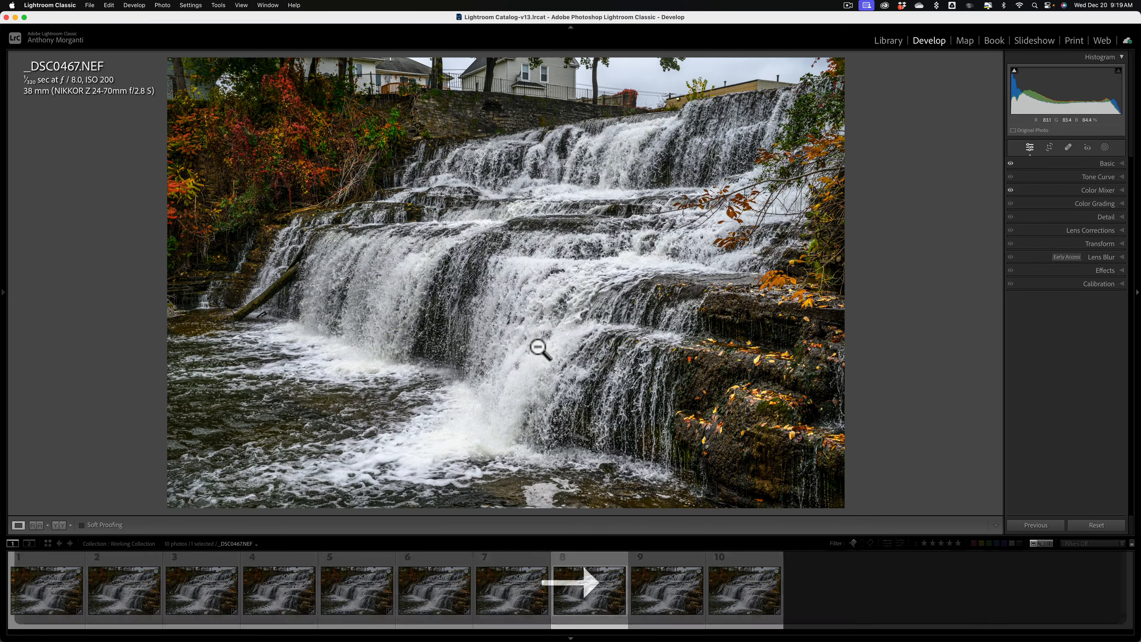
pyautogui.click(666, 588)
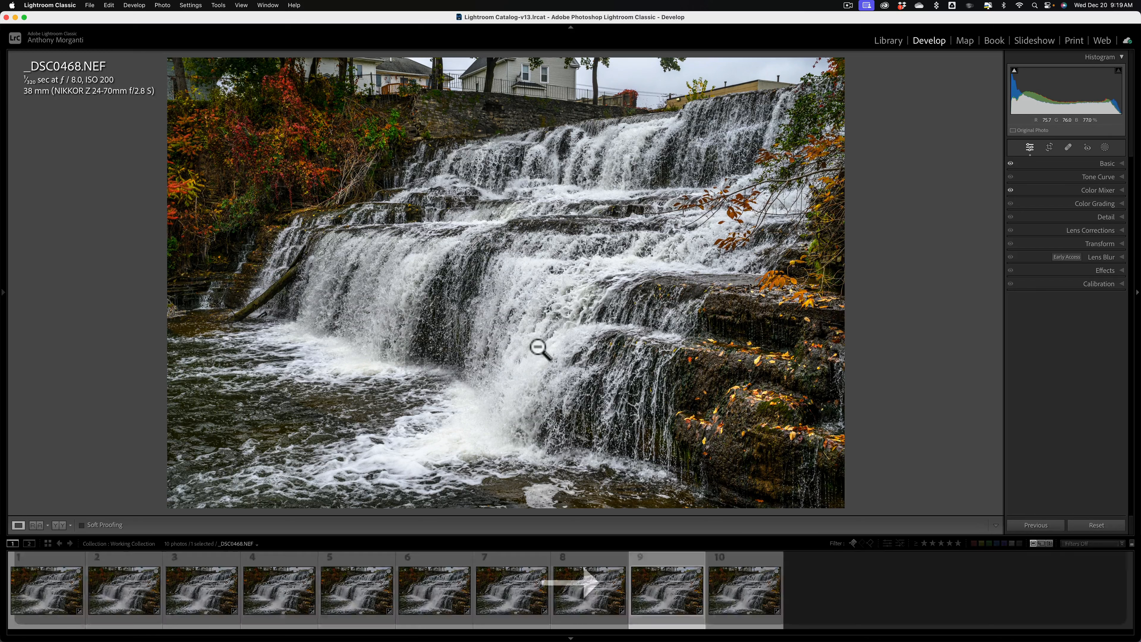
pyautogui.click(745, 588)
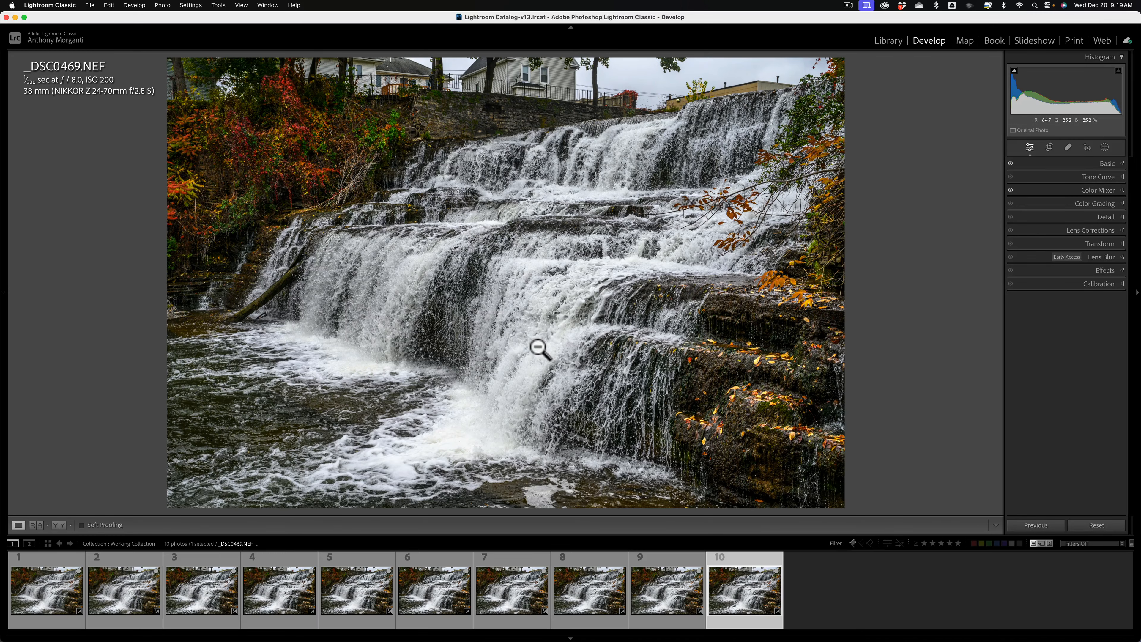
pyautogui.moveTo(146, 441)
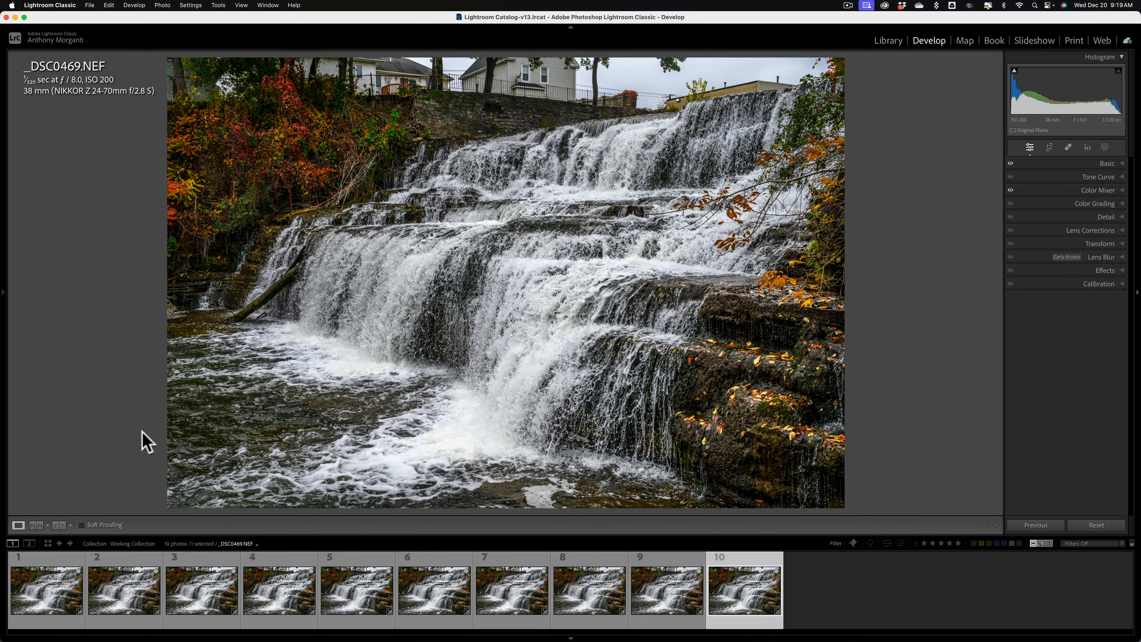
pyautogui.click(46, 588)
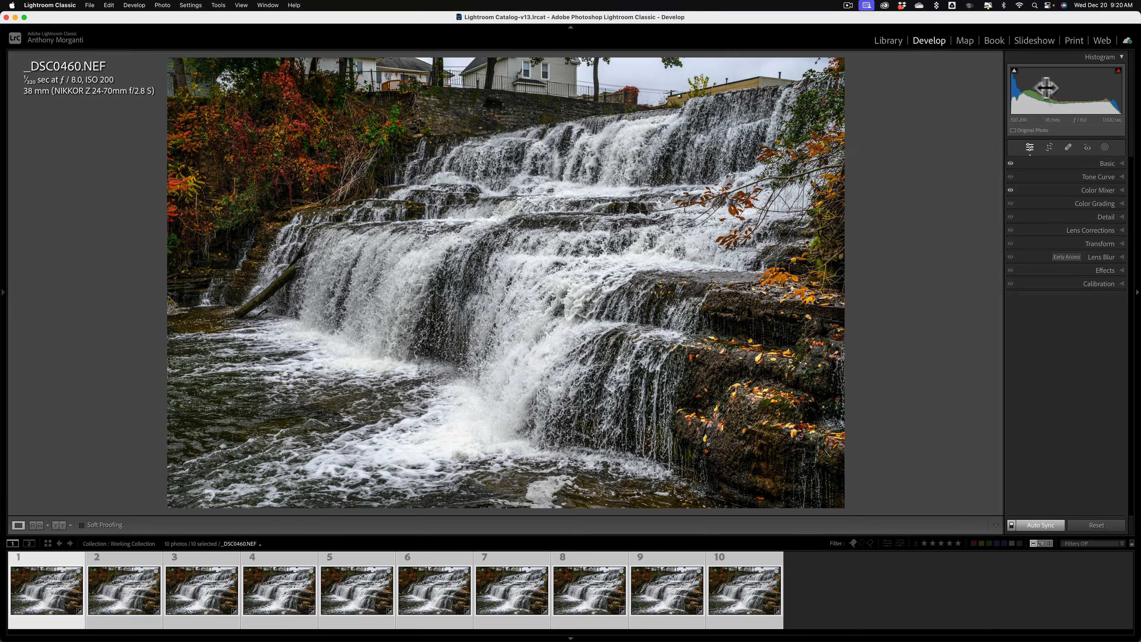
pyautogui.click(1106, 163)
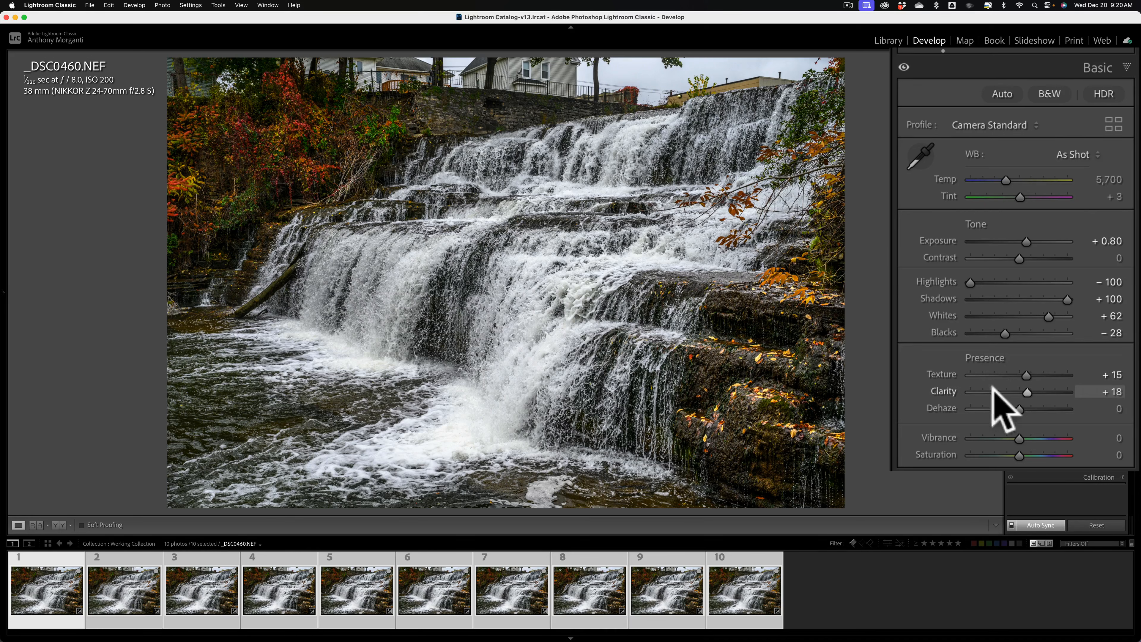
pyautogui.moveTo(1030, 259)
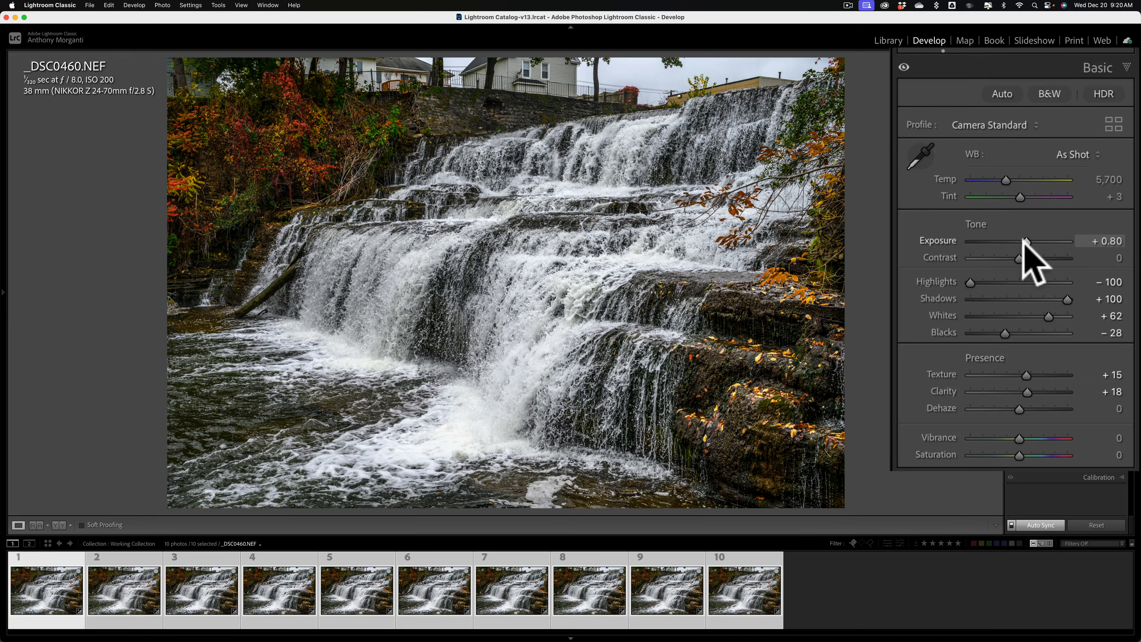
pyautogui.click(1080, 121)
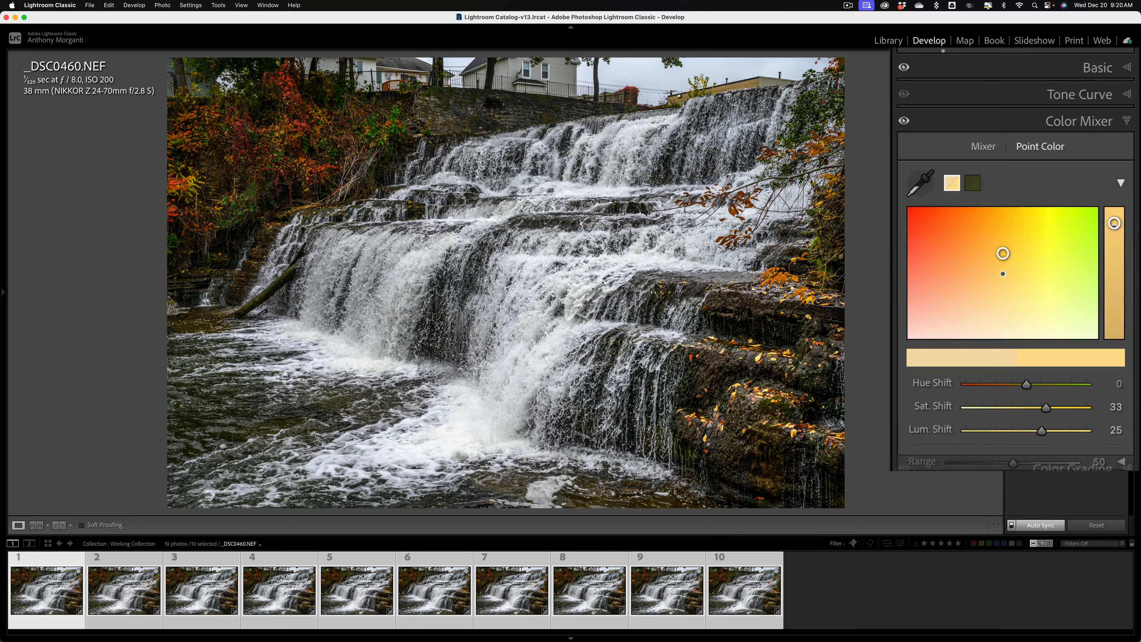
pyautogui.moveTo(383, 224)
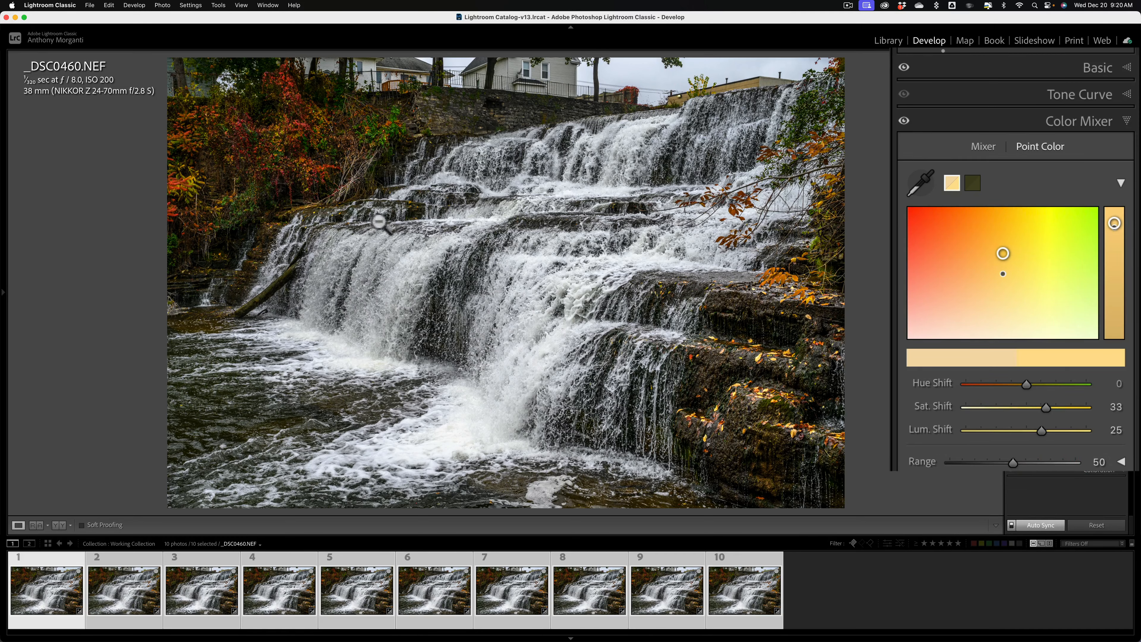
pyautogui.moveTo(1103, 168)
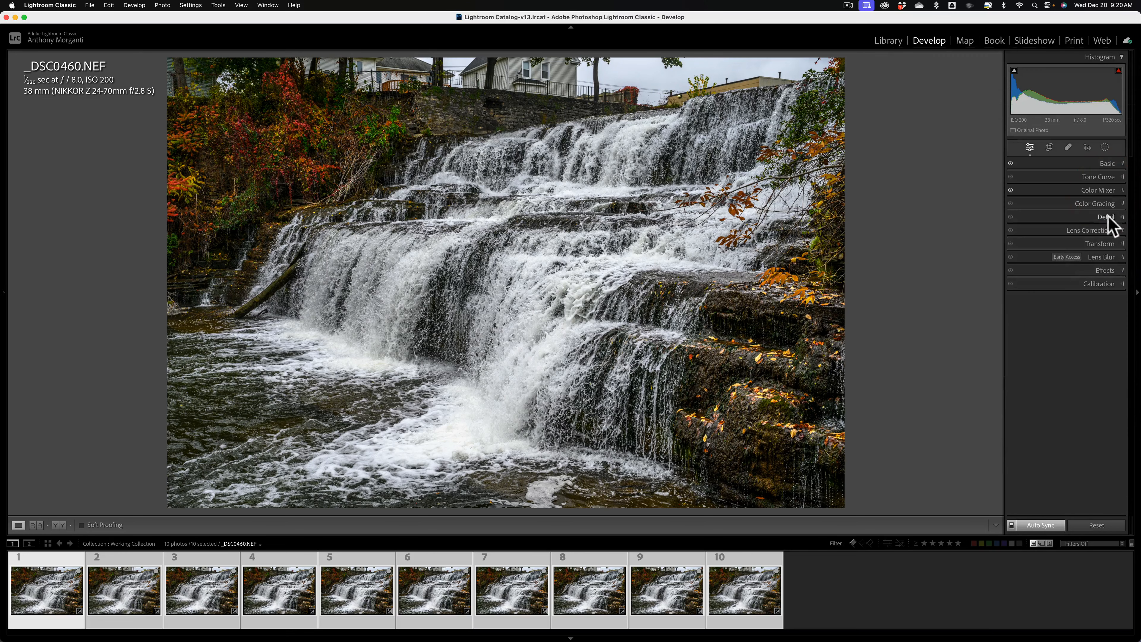
pyautogui.click(1104, 230)
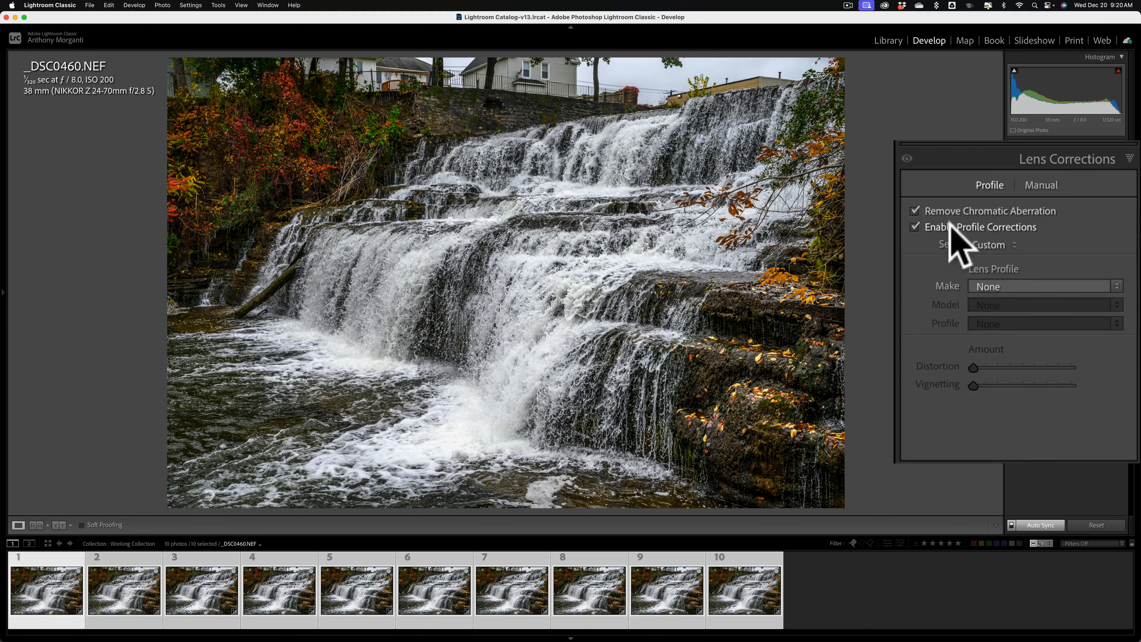
pyautogui.moveTo(1105, 185)
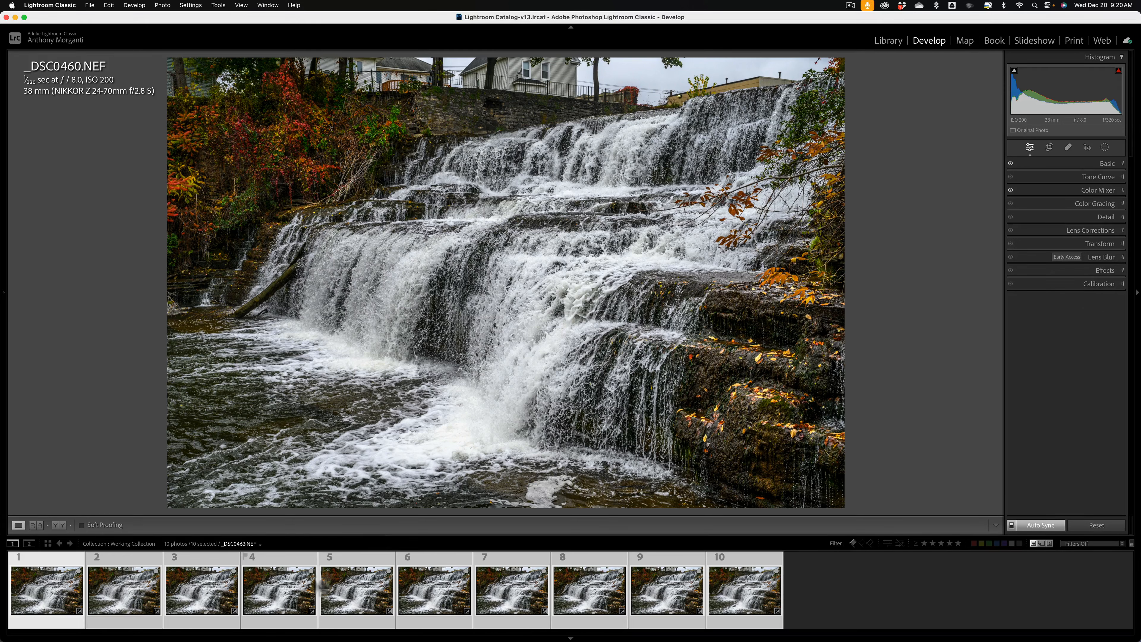
pyautogui.moveTo(745, 589)
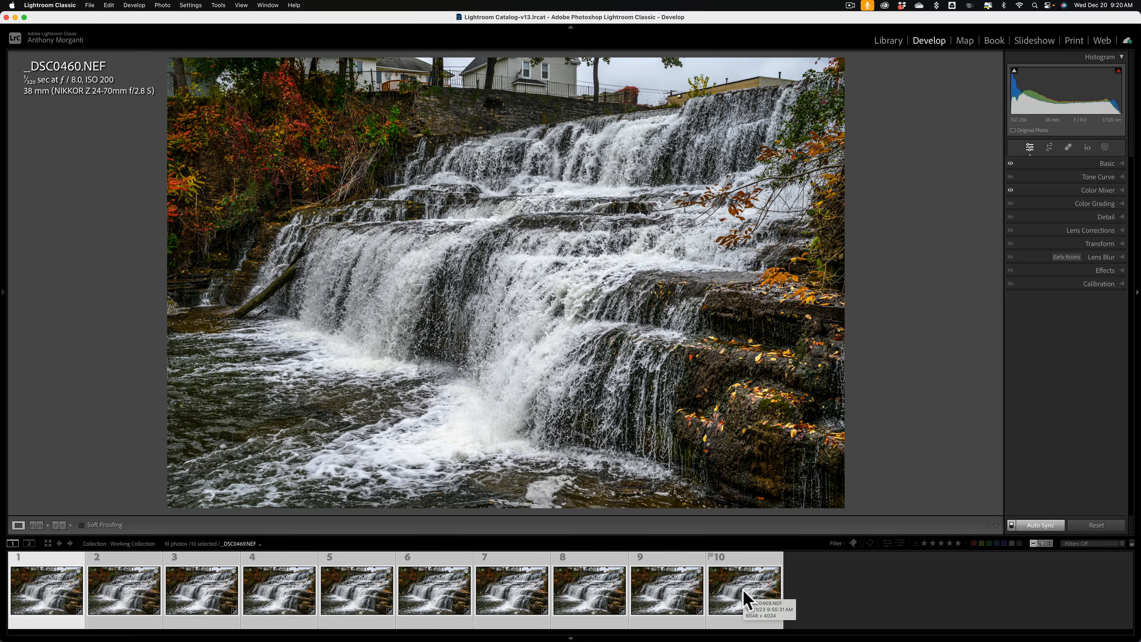
# - Send the ten selected frames to Photoshop via Edit In > Open as Layers in Photoshop
pyautogui.click(46, 588)
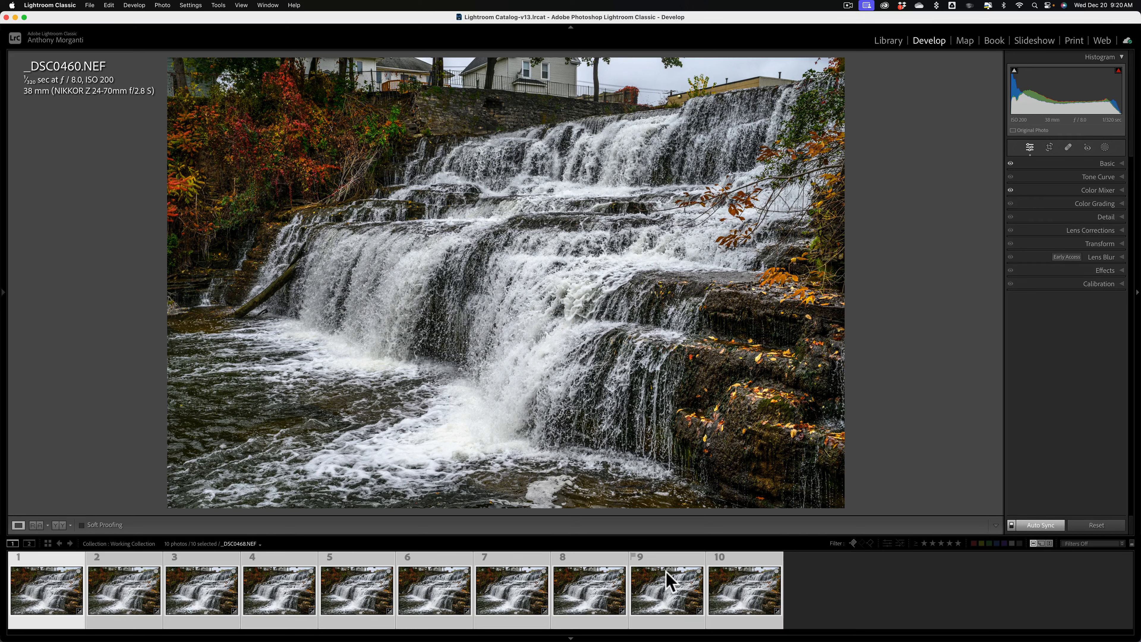
pyautogui.rightClick(666, 588)
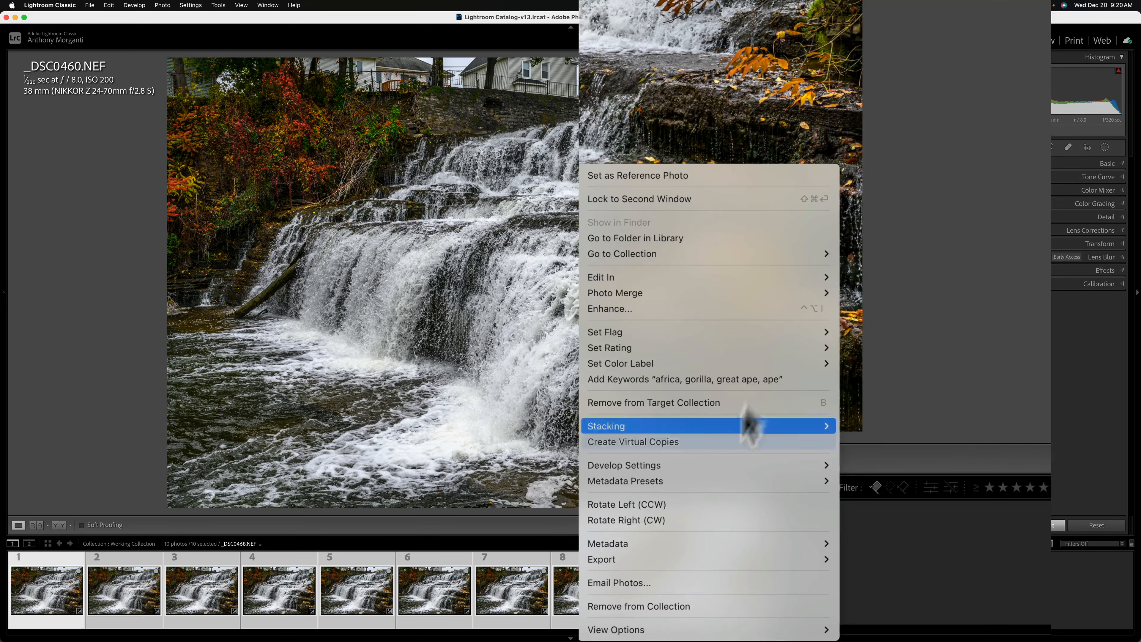
pyautogui.moveTo(601, 276)
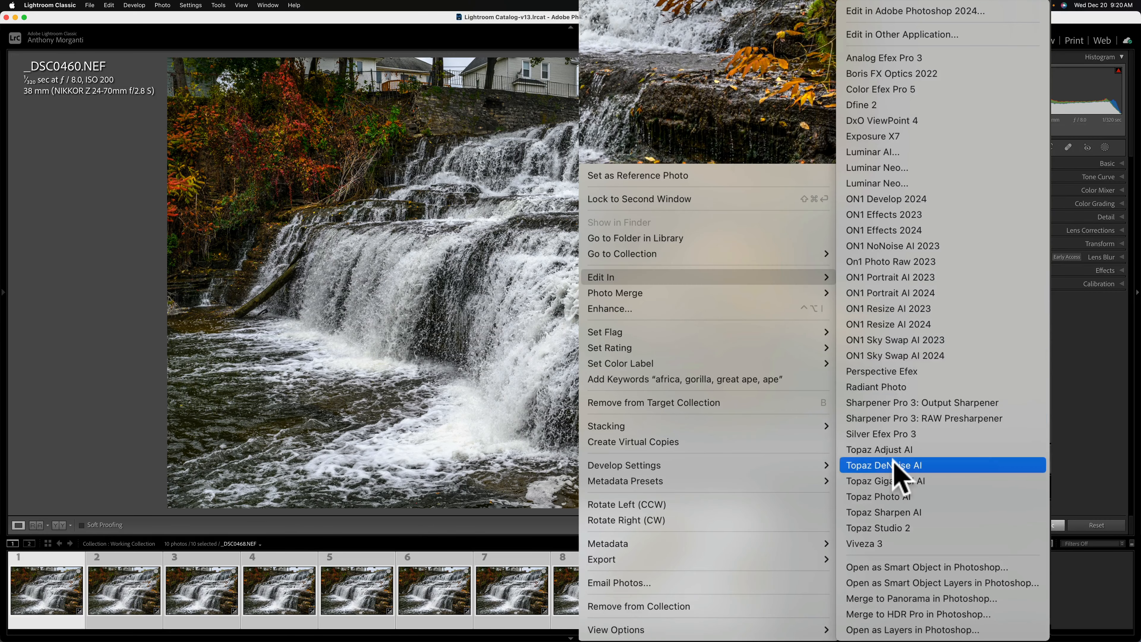
pyautogui.moveTo(902, 628)
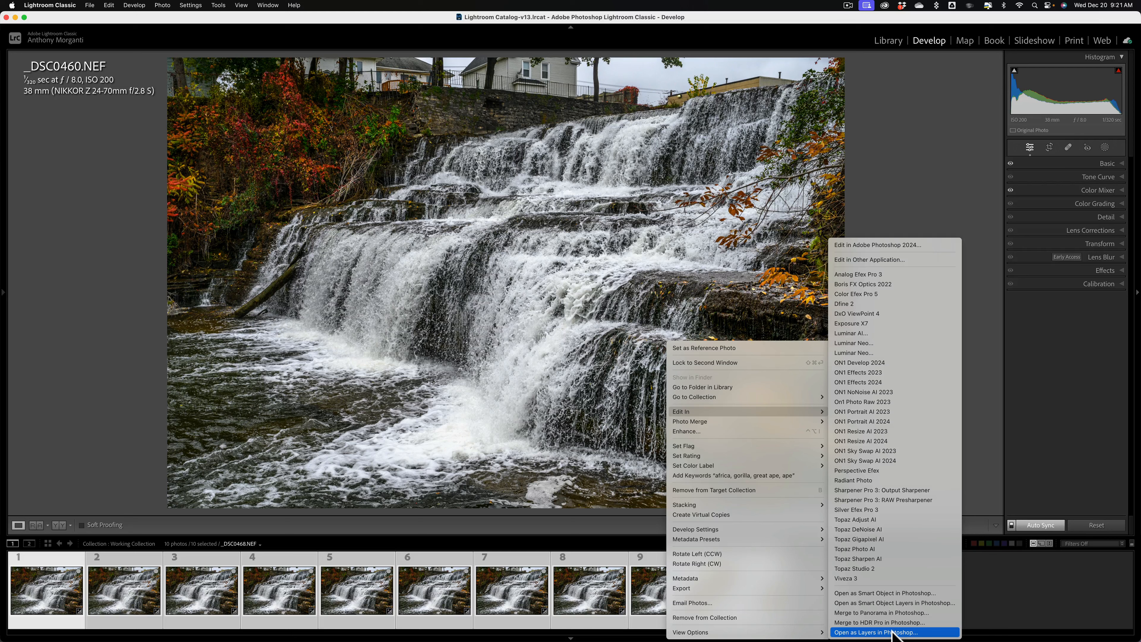
pyautogui.click(876, 632)
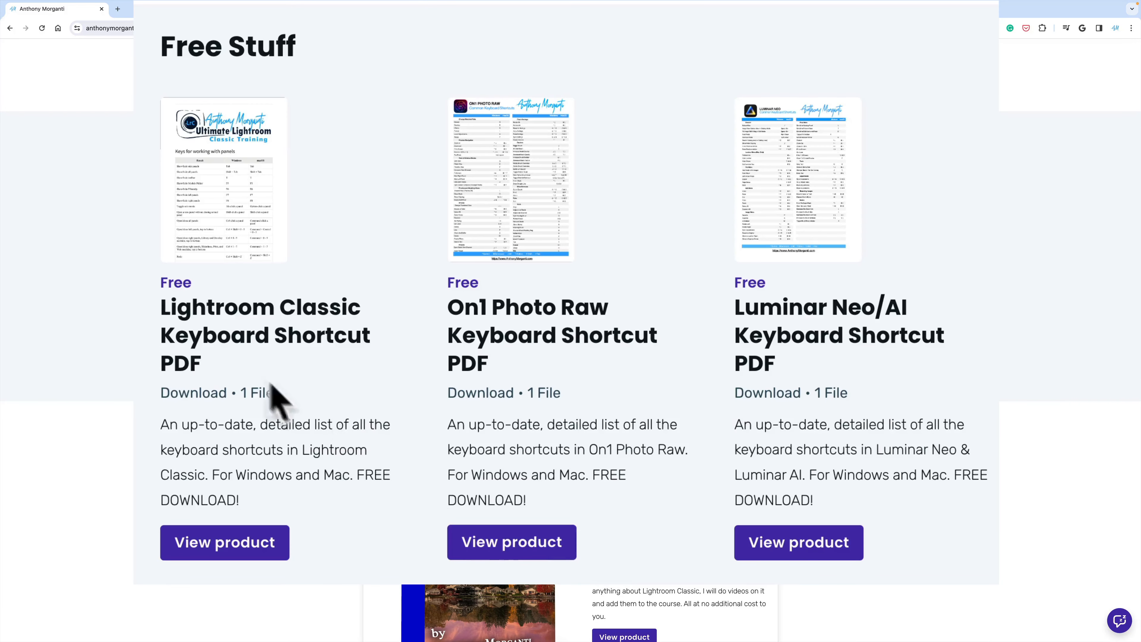
pyautogui.moveTo(265, 335)
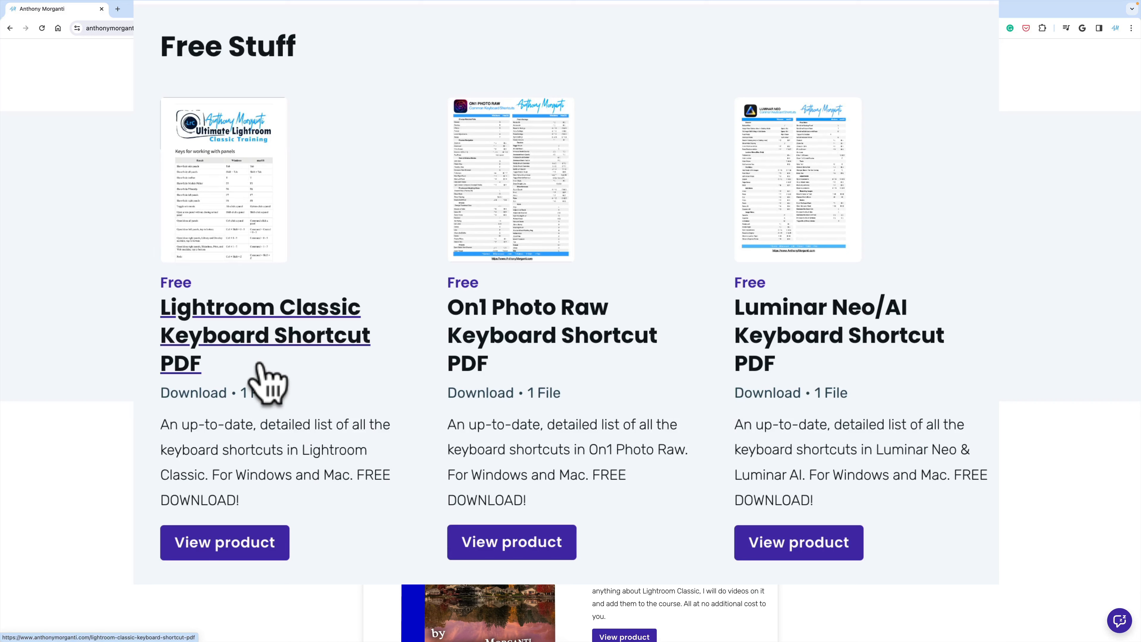
pyautogui.moveTo(840, 335)
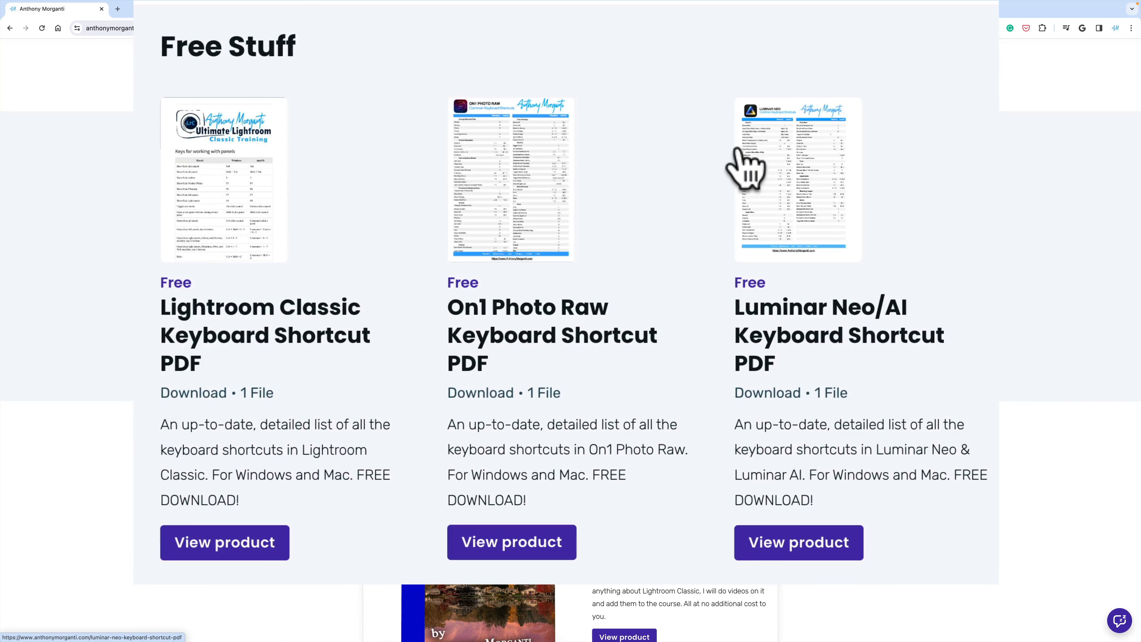
pyautogui.moveTo(701, 181)
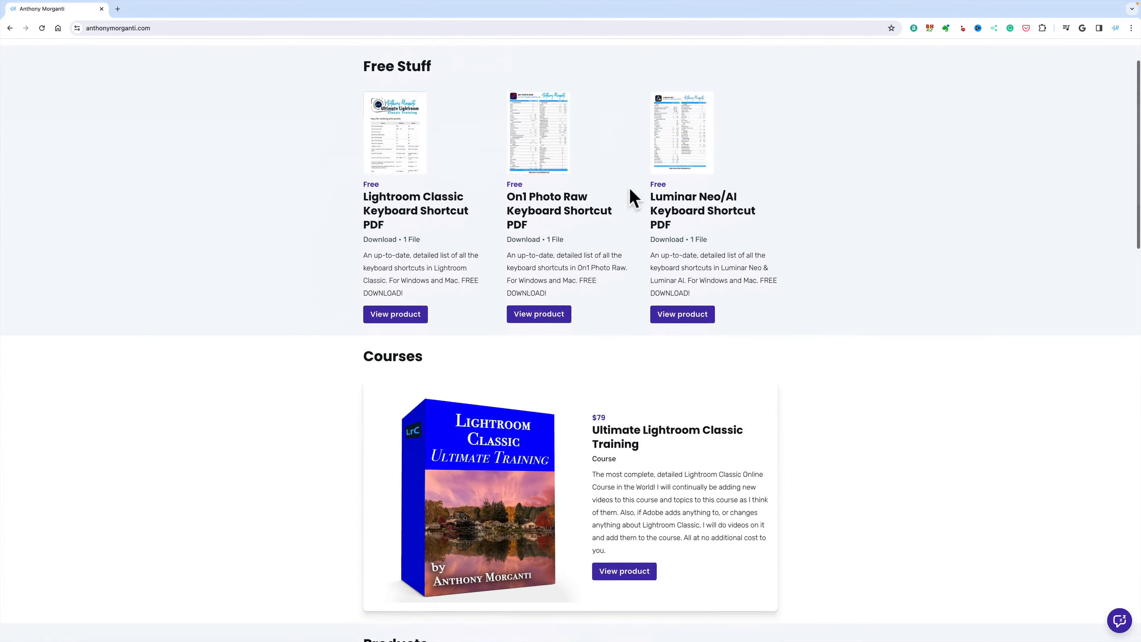
pyautogui.scroll(-3)
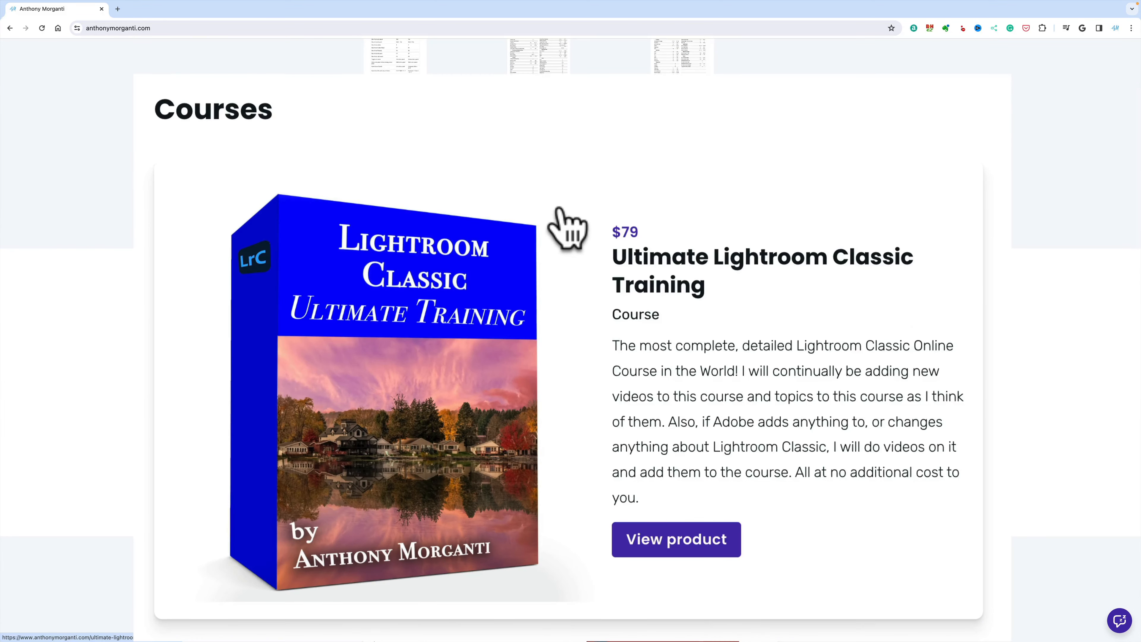
pyautogui.moveTo(625, 231)
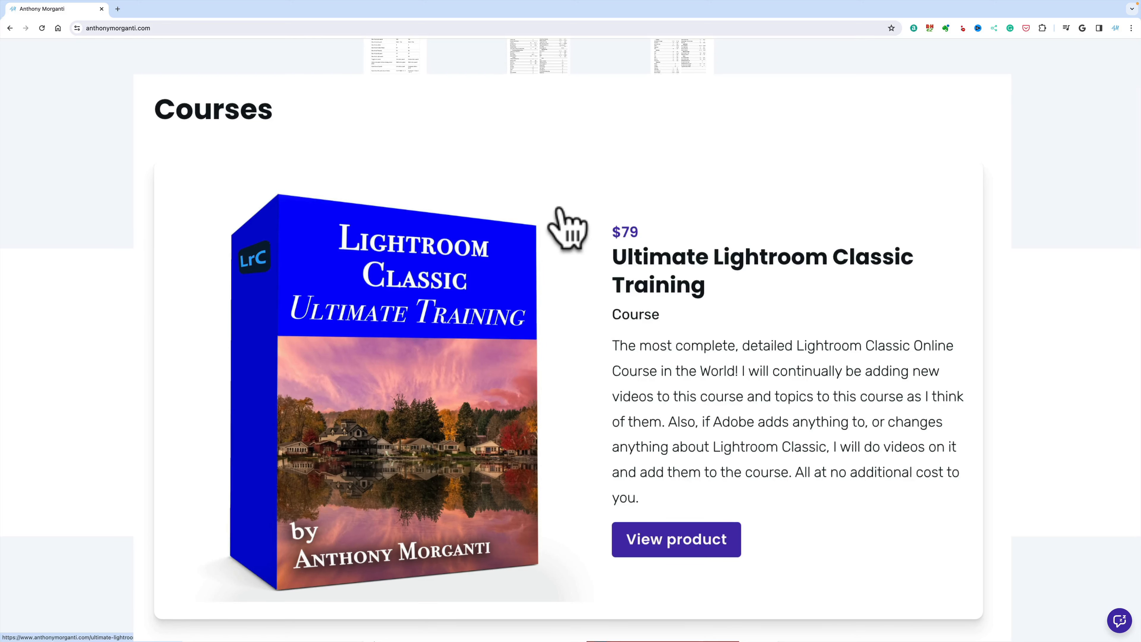
pyautogui.scroll(-3)
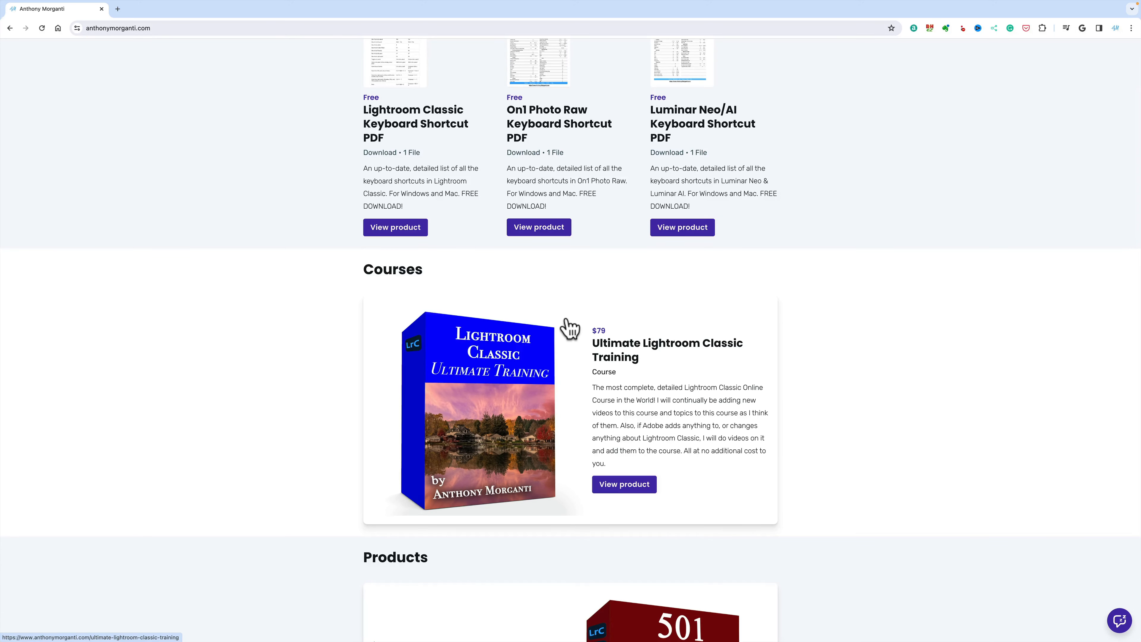
pyautogui.scroll(-3)
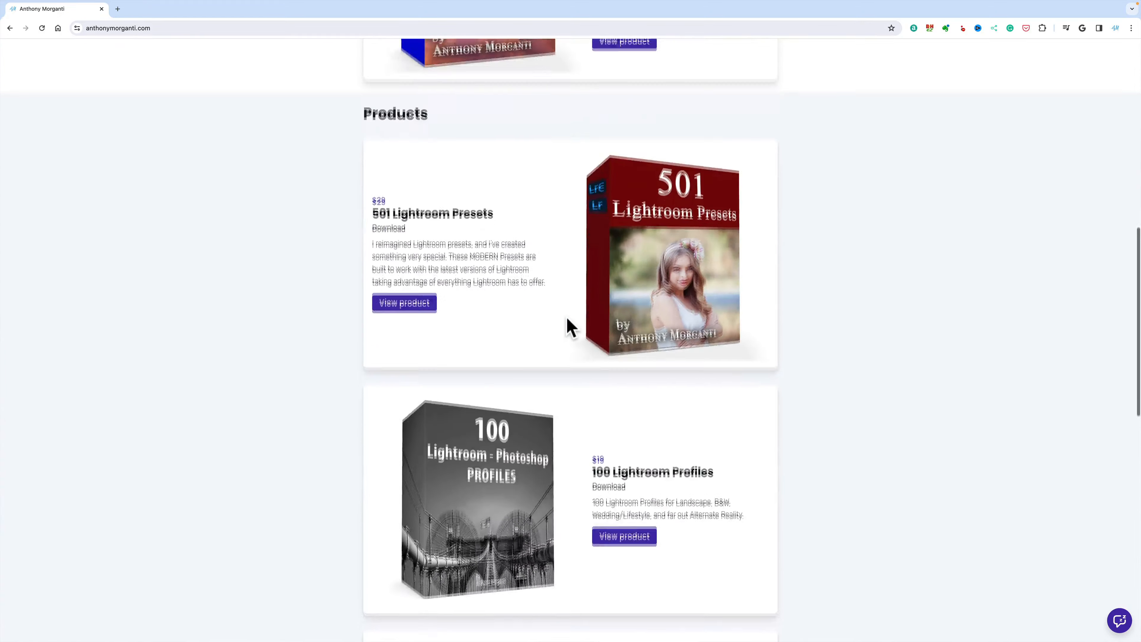
pyautogui.scroll(-3)
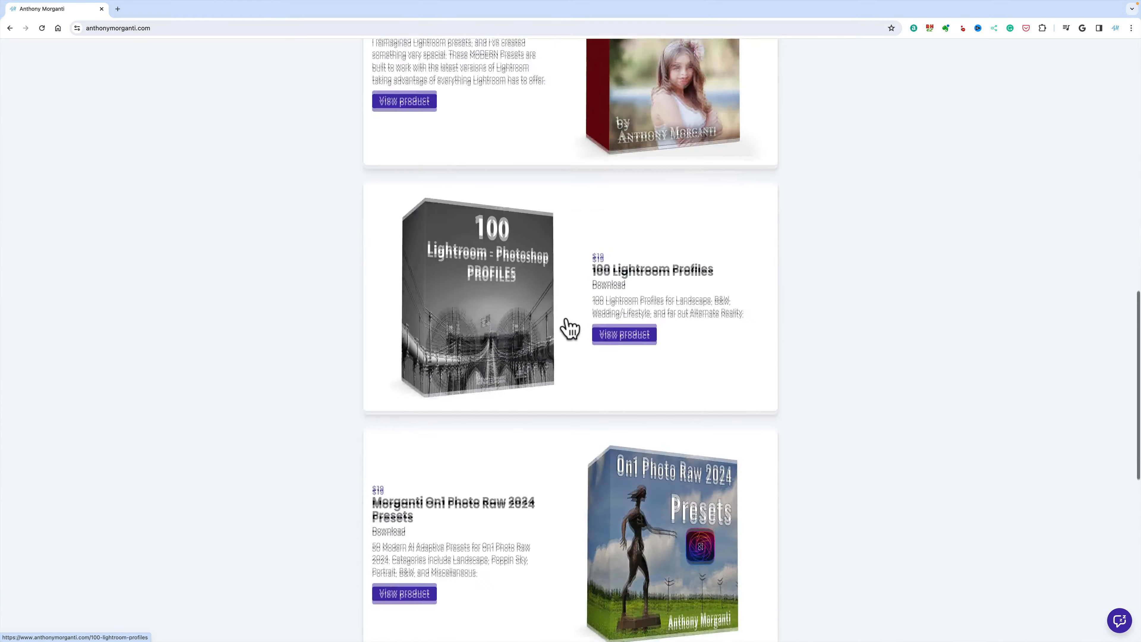
pyautogui.scroll(-3)
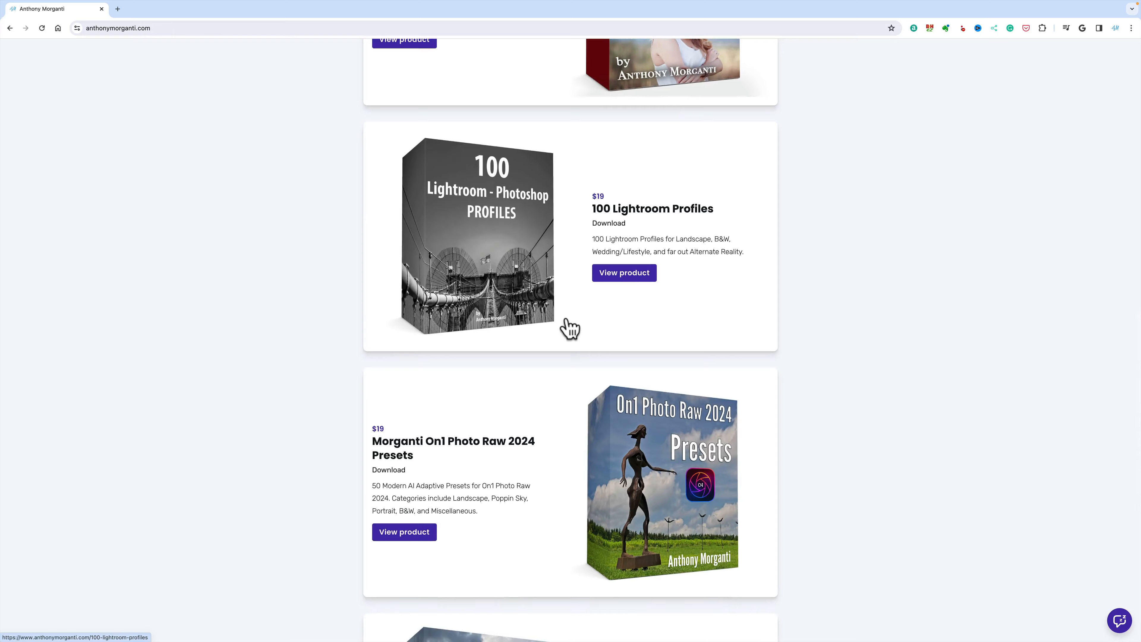
pyautogui.scroll(-3)
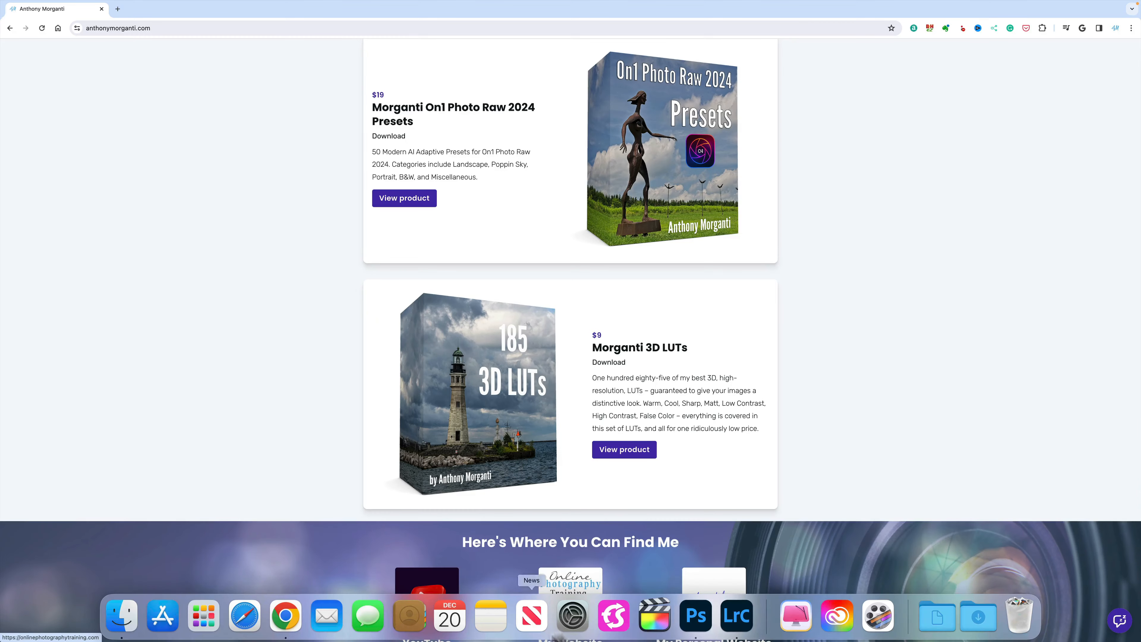
# - Switch to Photoshop, where frames _DSC0460–_DSC0469 load as layers in one document
pyautogui.click(695, 616)
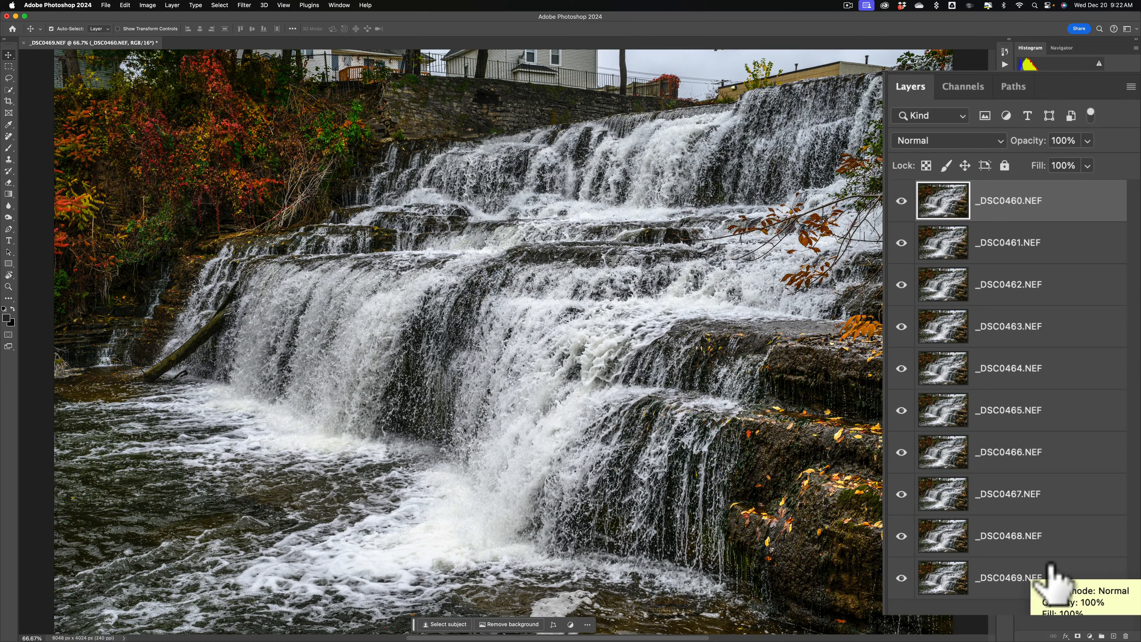
pyautogui.moveTo(1063, 211)
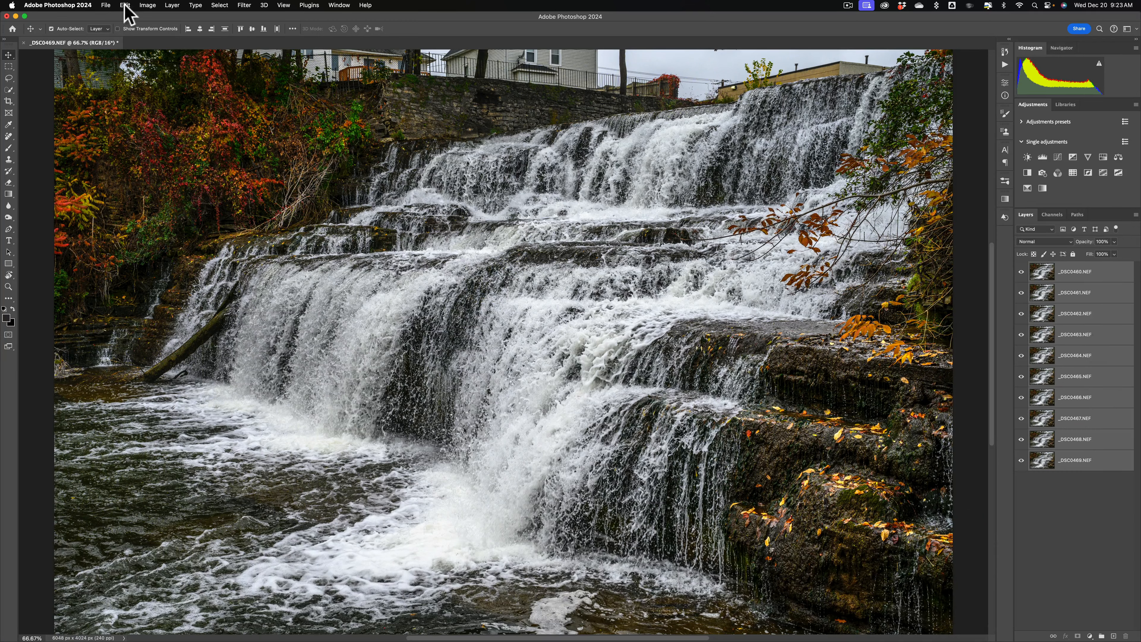
# - Auto-Align the ten waterfall layers with Projection set to Auto
pyautogui.click(125, 5)
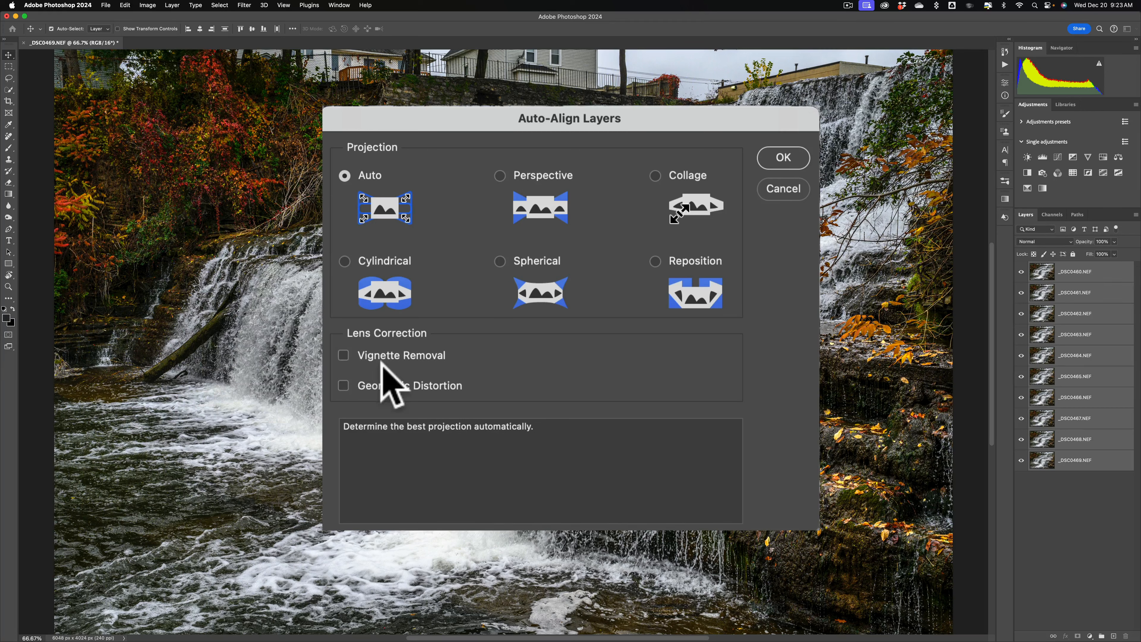
pyautogui.moveTo(393, 382)
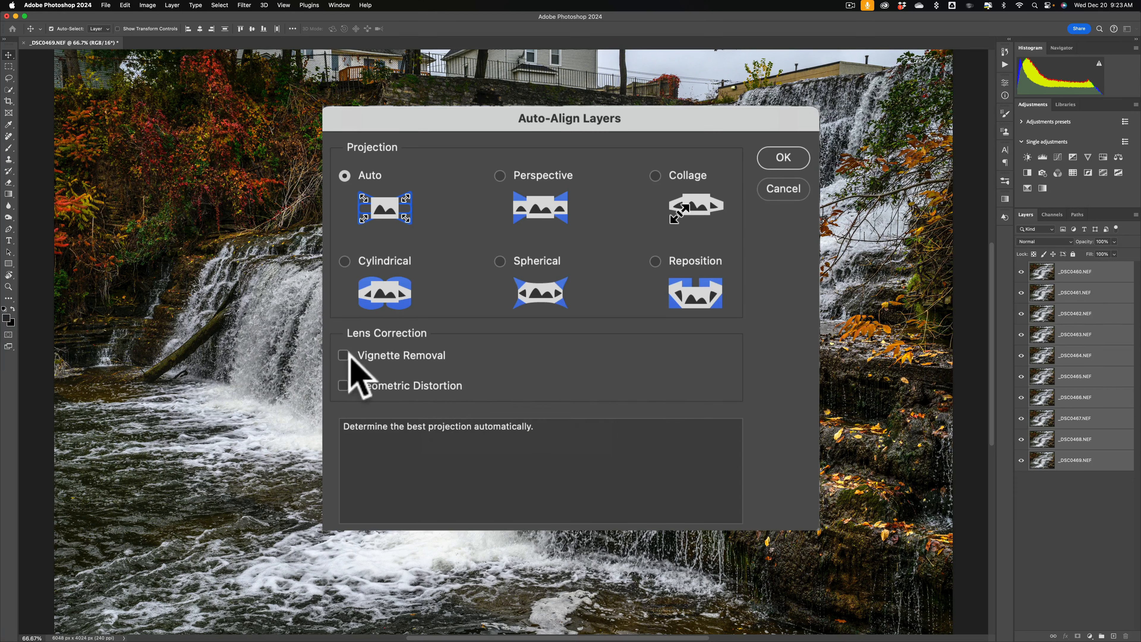
pyautogui.moveTo(773, 204)
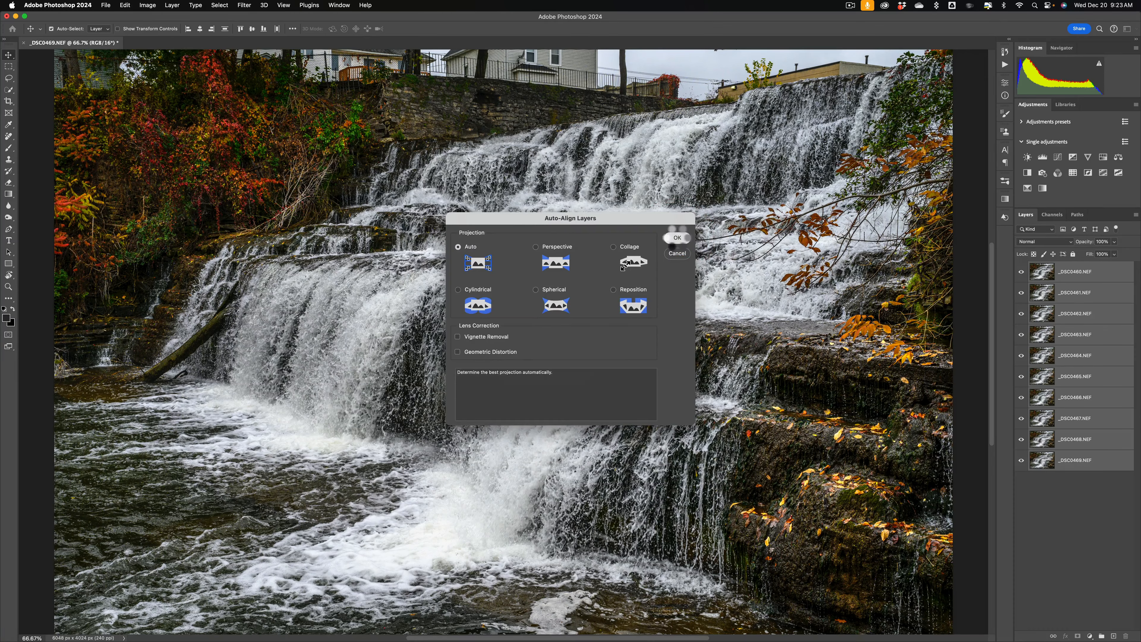
pyautogui.click(677, 237)
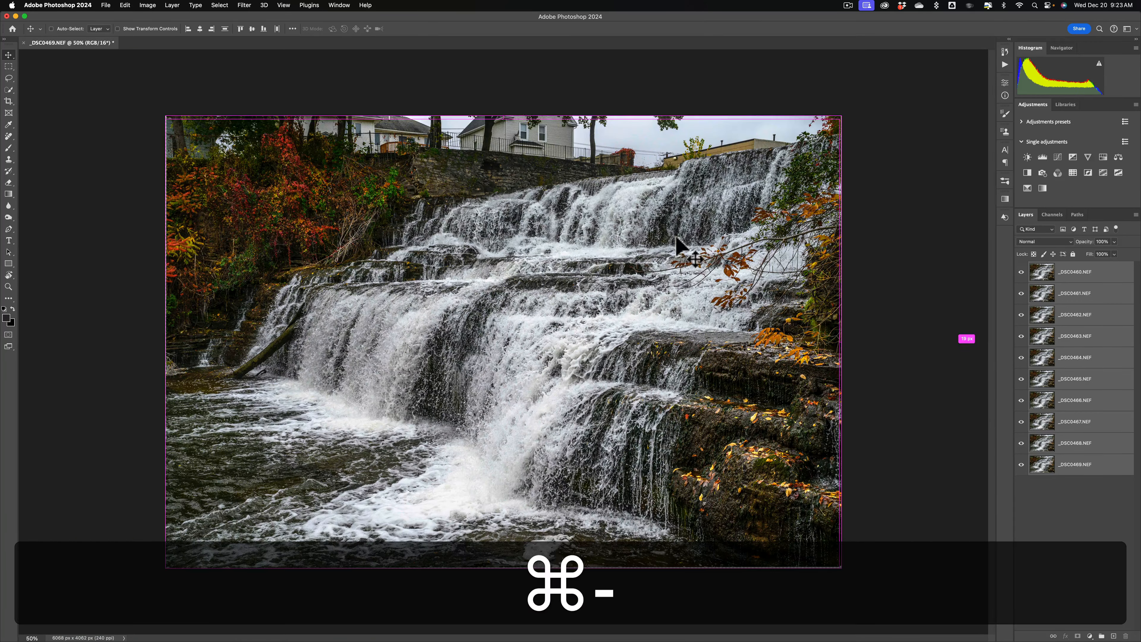
pyautogui.press('cmd+=')
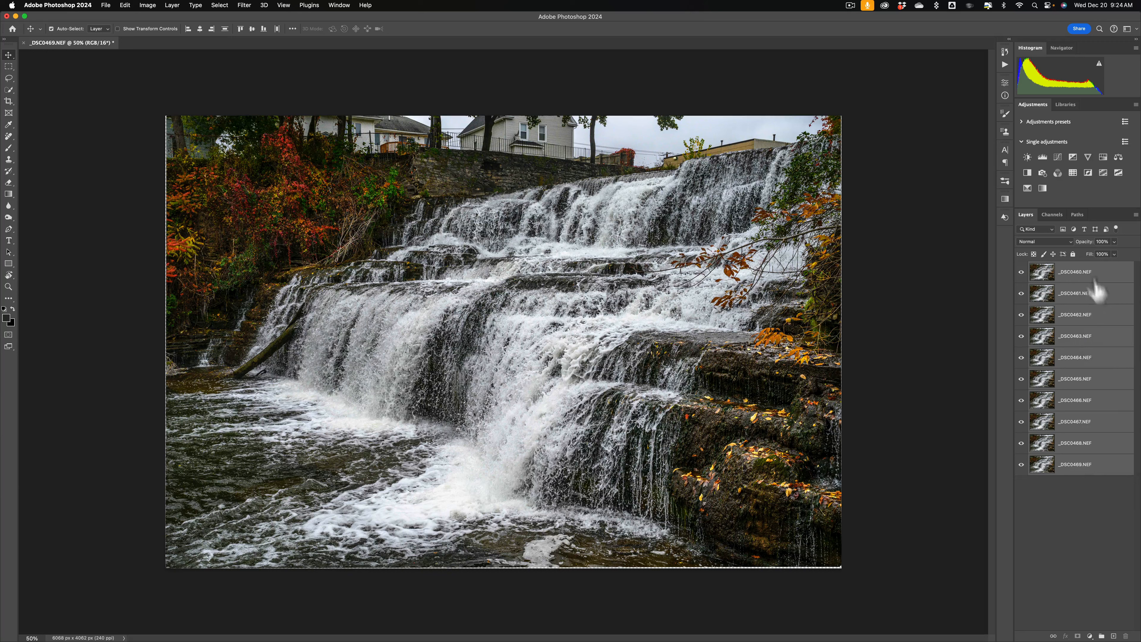
pyautogui.moveTo(1103, 452)
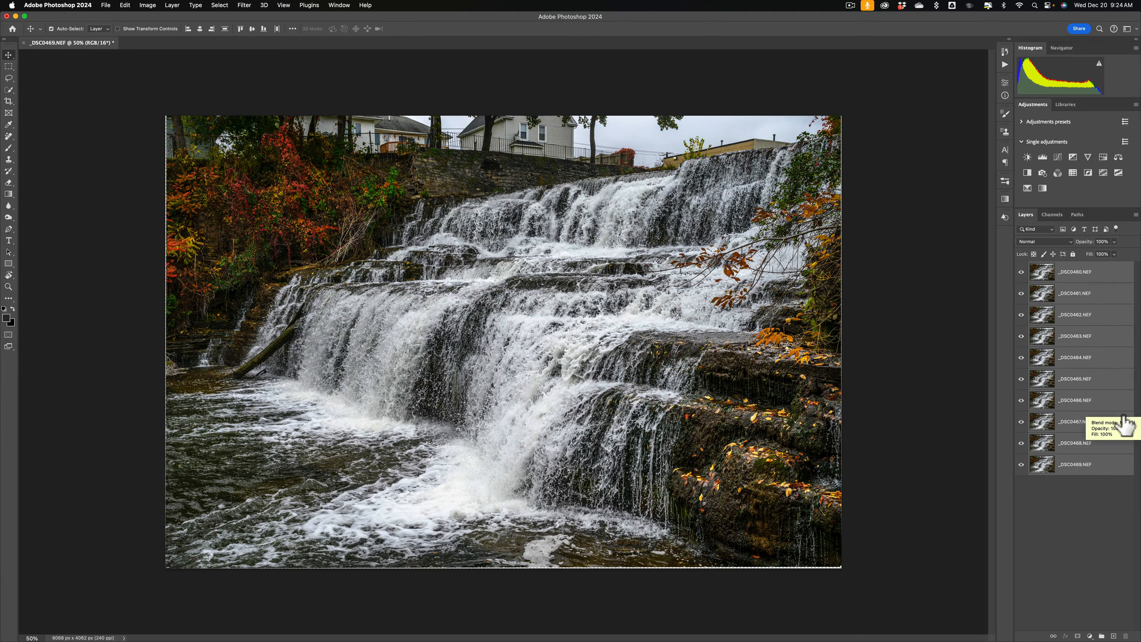
pyautogui.moveTo(497, 278)
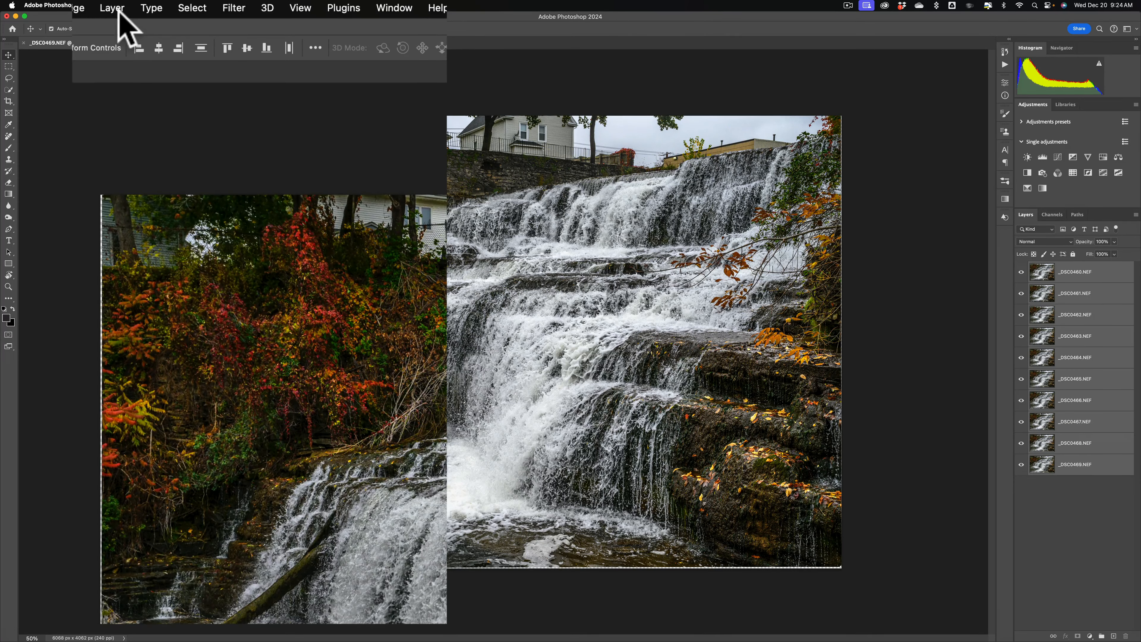
# - Convert the ten aligned layers into one smart object named _DSC0460.NEF
pyautogui.click(112, 8)
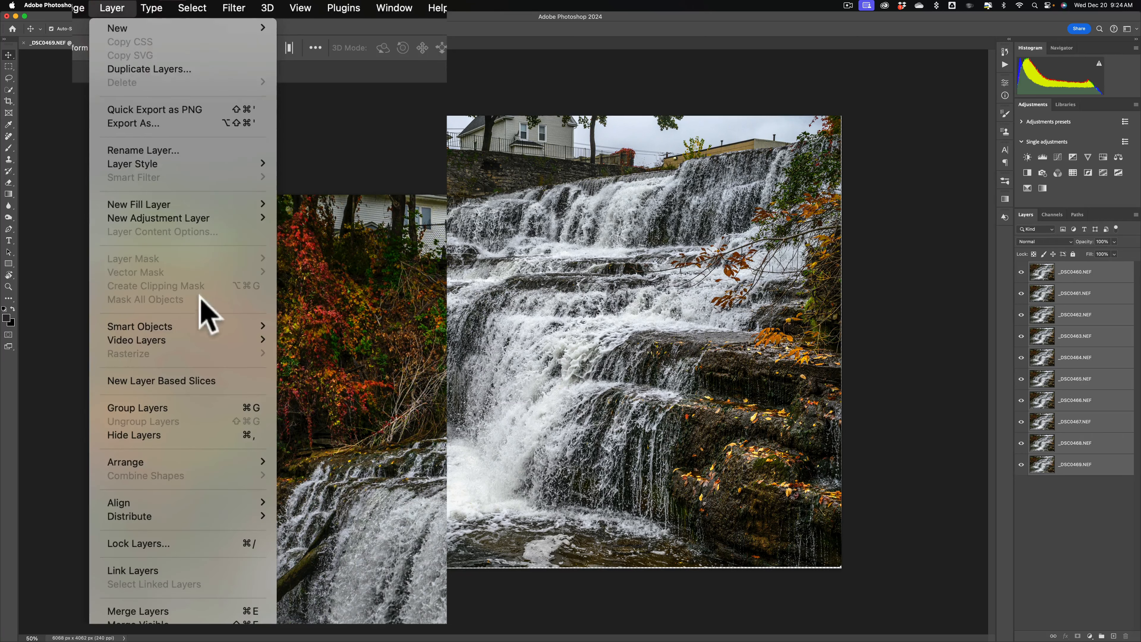
pyautogui.moveTo(139, 326)
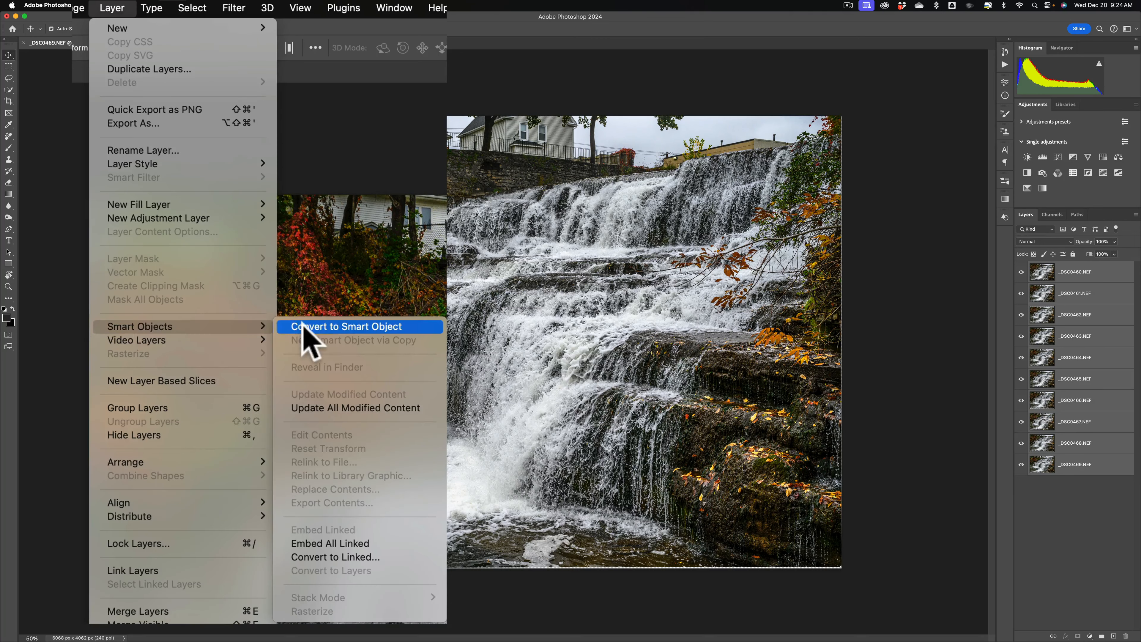
pyautogui.moveTo(335, 350)
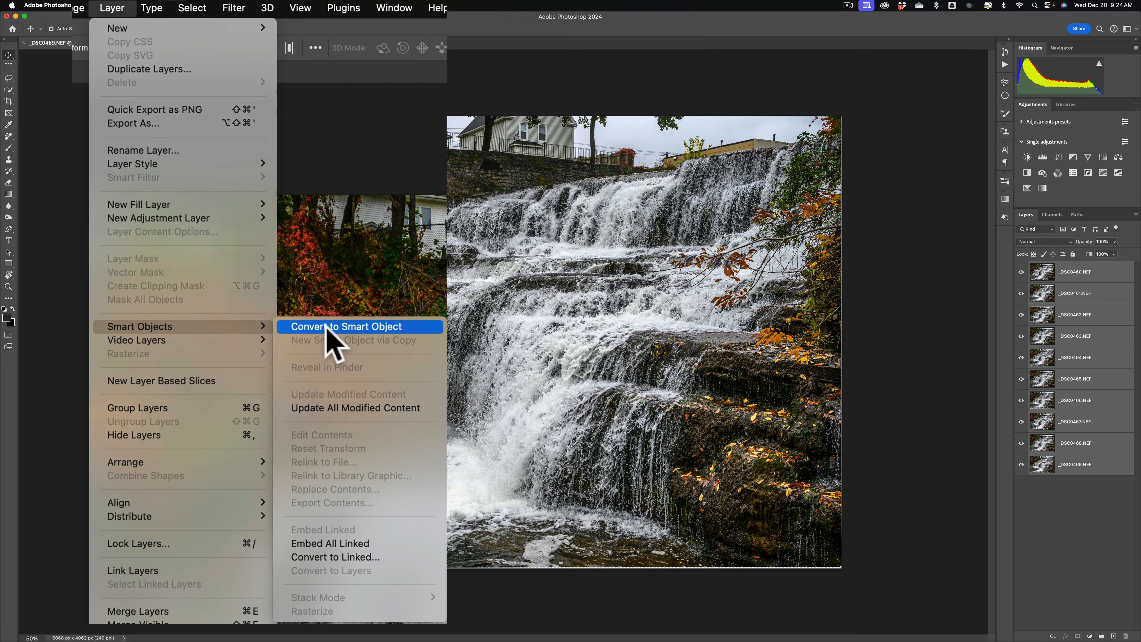
pyautogui.click(345, 326)
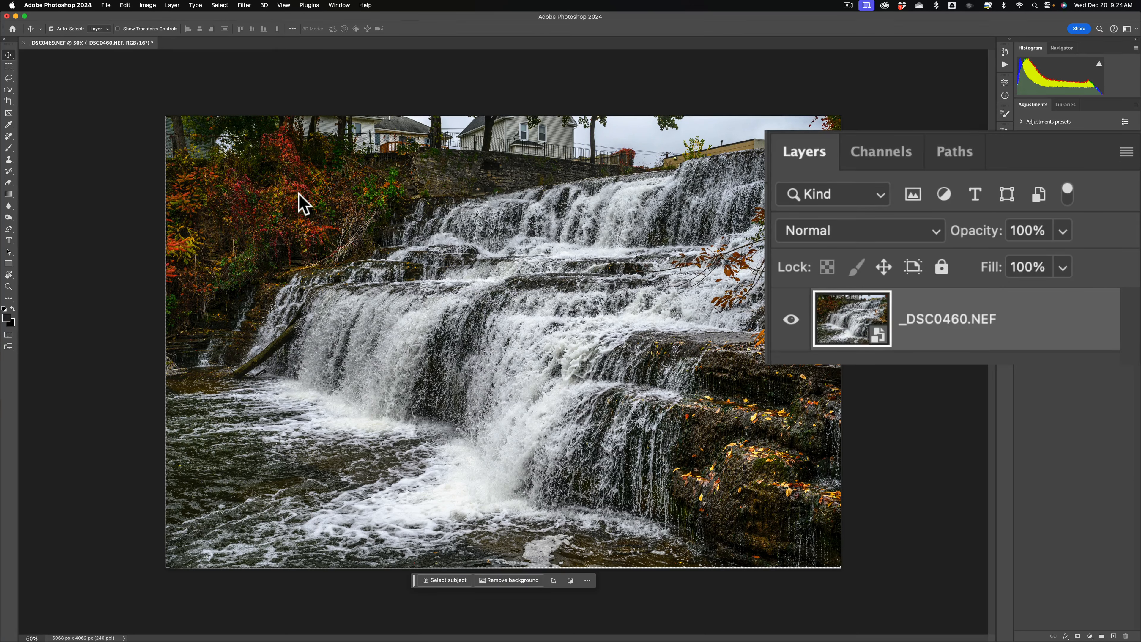
pyautogui.moveTo(360, 164)
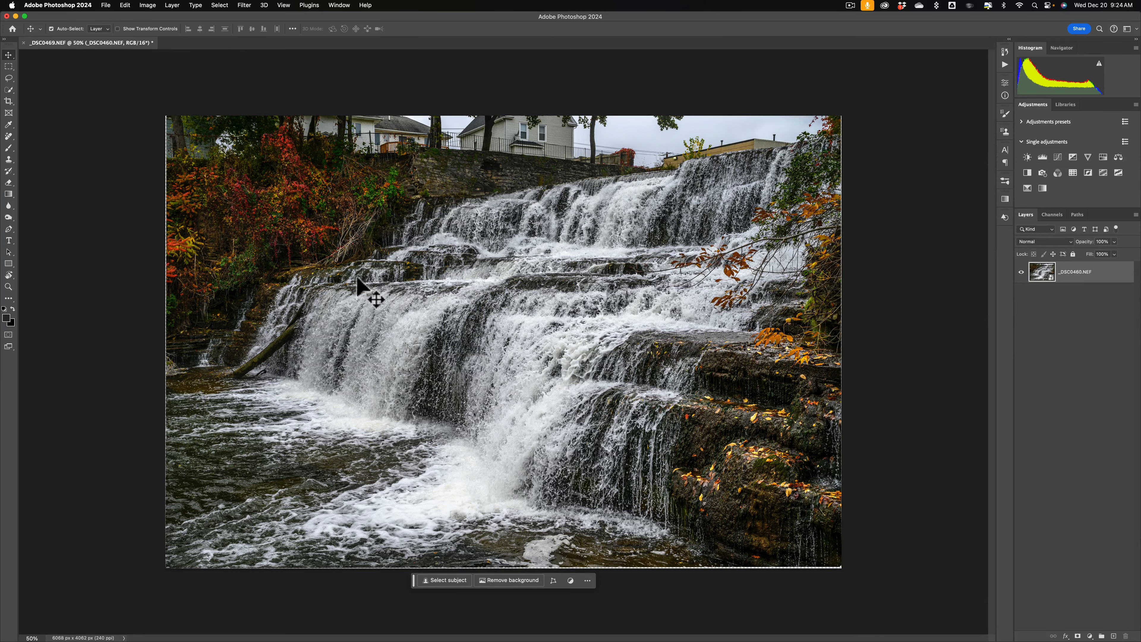
# - Set the smart object's stack mode to Mean for silky water
pyautogui.click(125, 5)
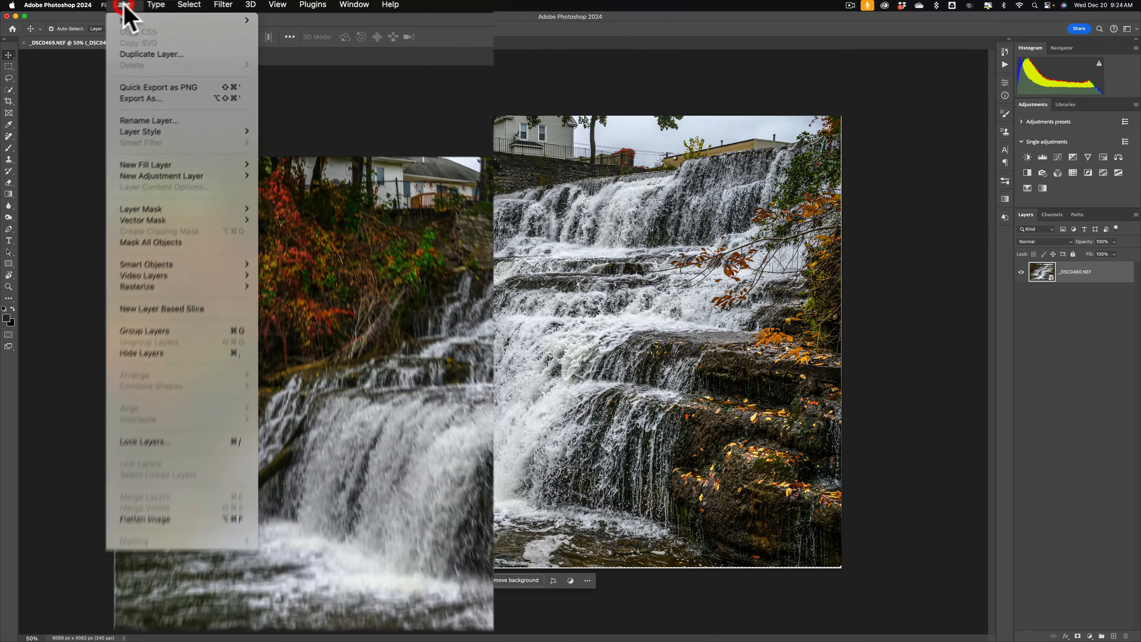
pyautogui.moveTo(158, 179)
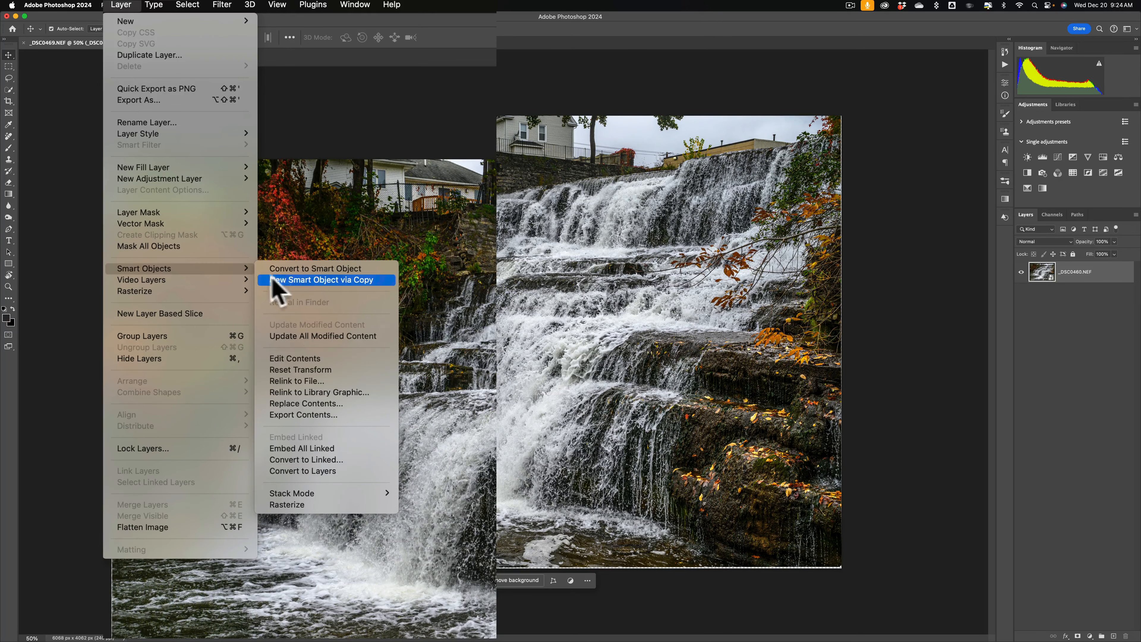
pyautogui.moveTo(364, 505)
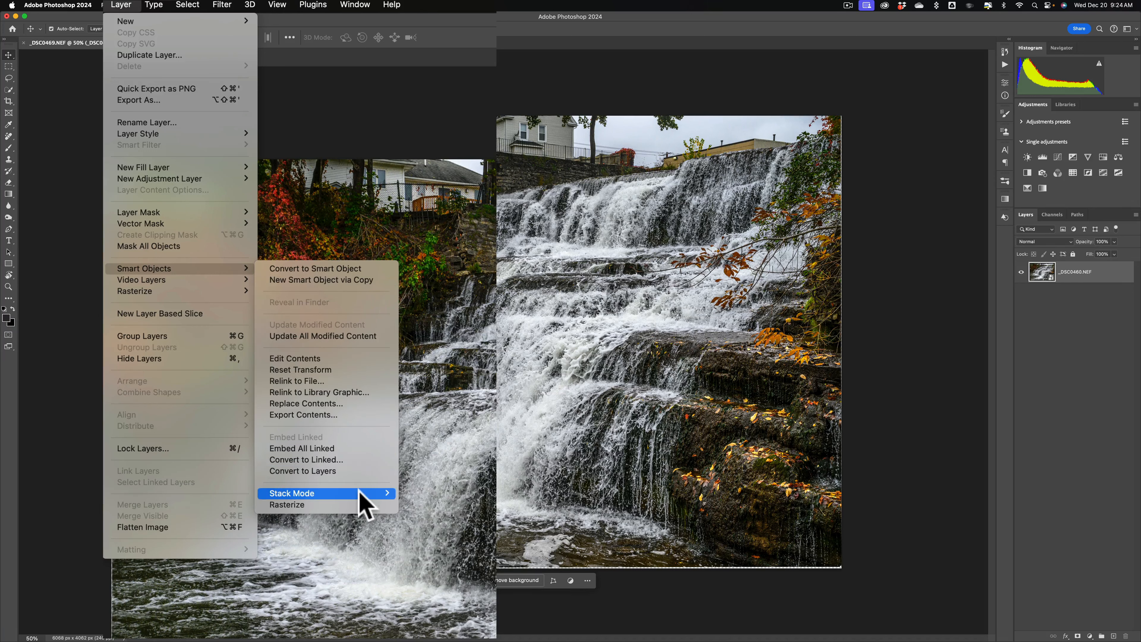
pyautogui.click(292, 494)
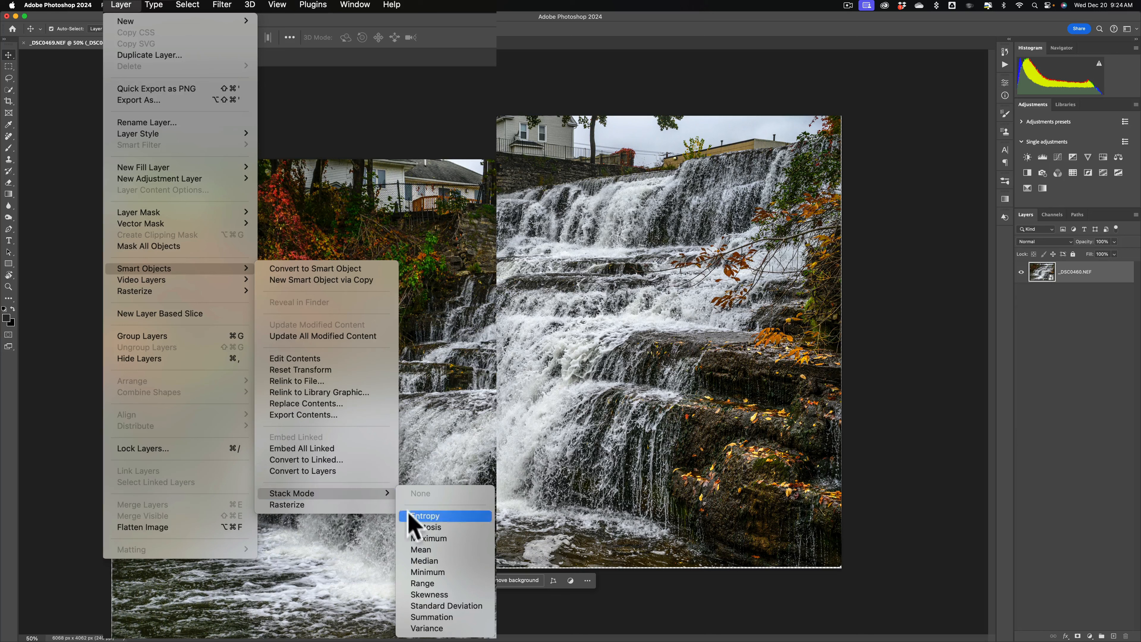
pyautogui.moveTo(422, 549)
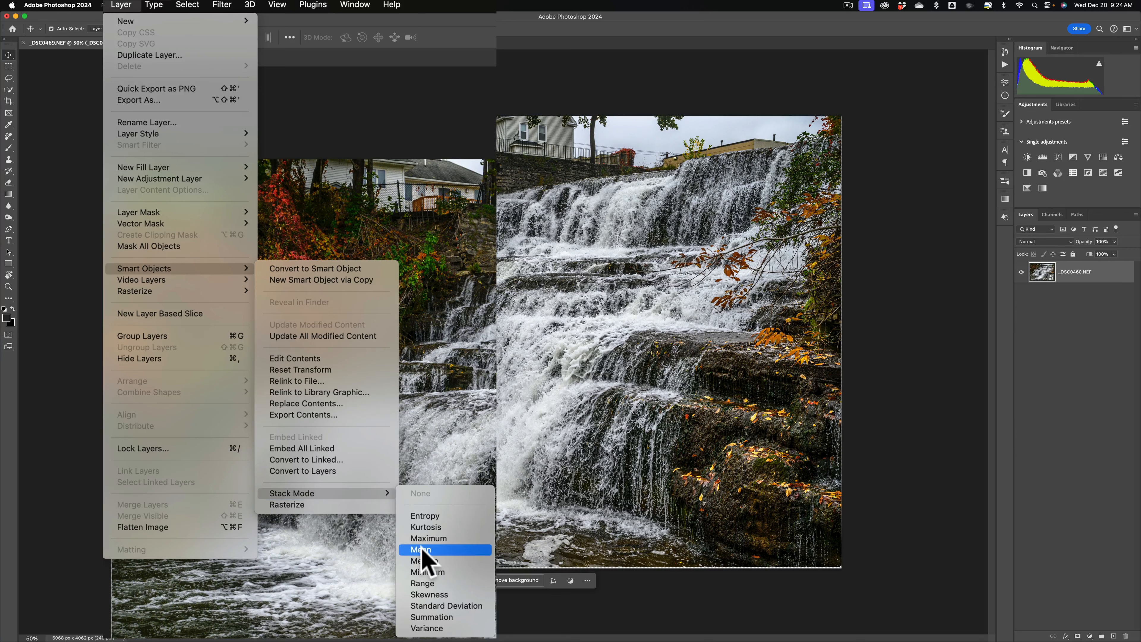
pyautogui.moveTo(451, 559)
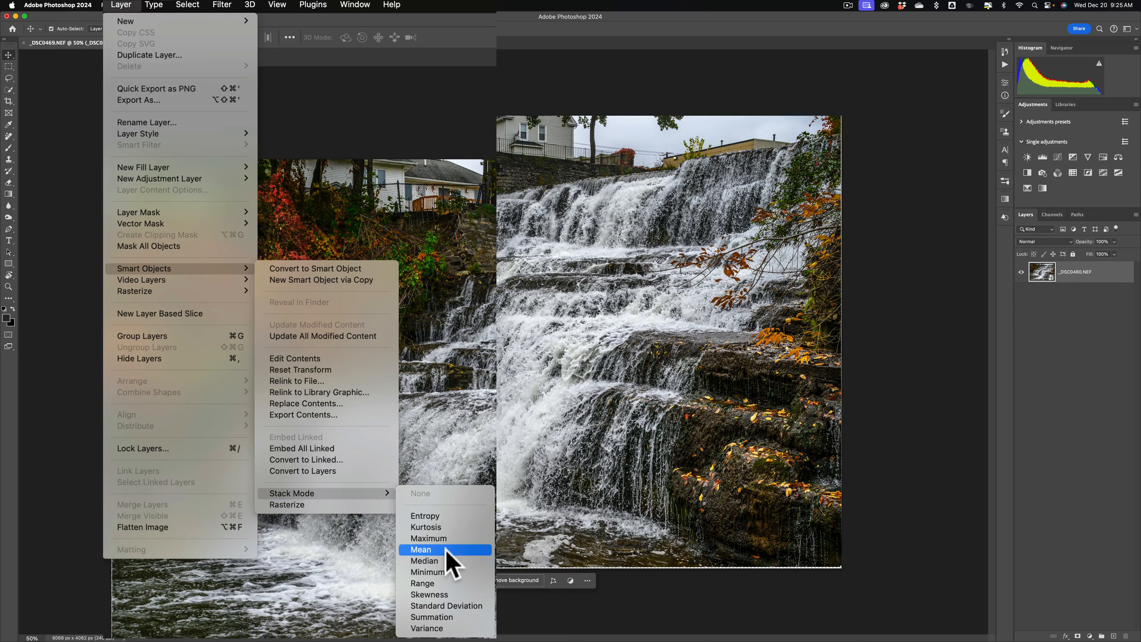
pyautogui.click(421, 549)
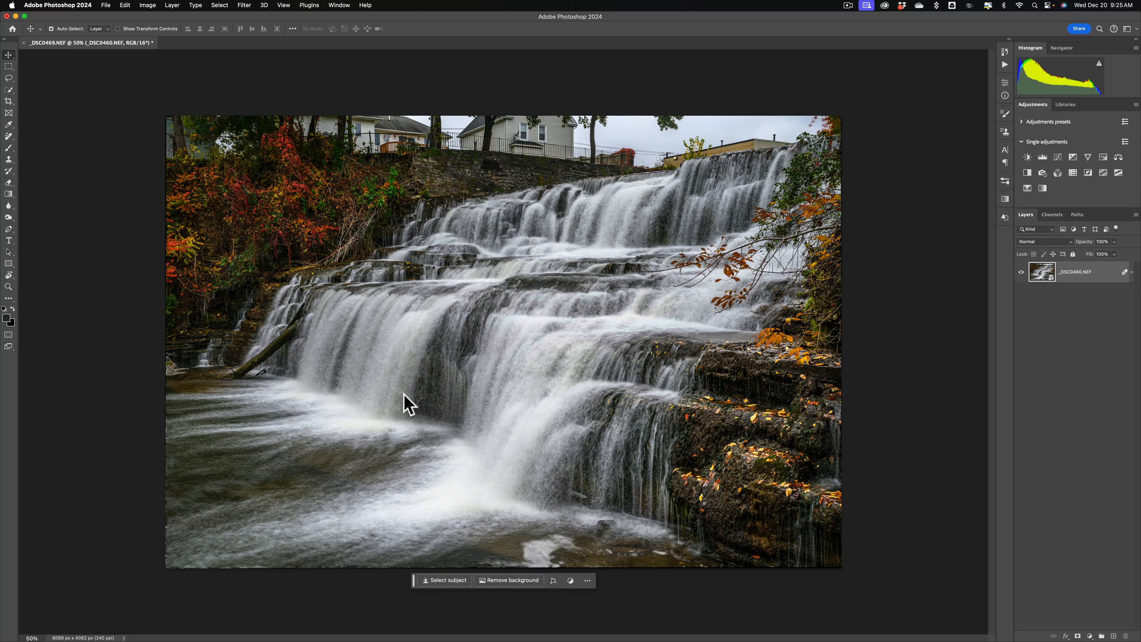
pyautogui.moveTo(222, 123)
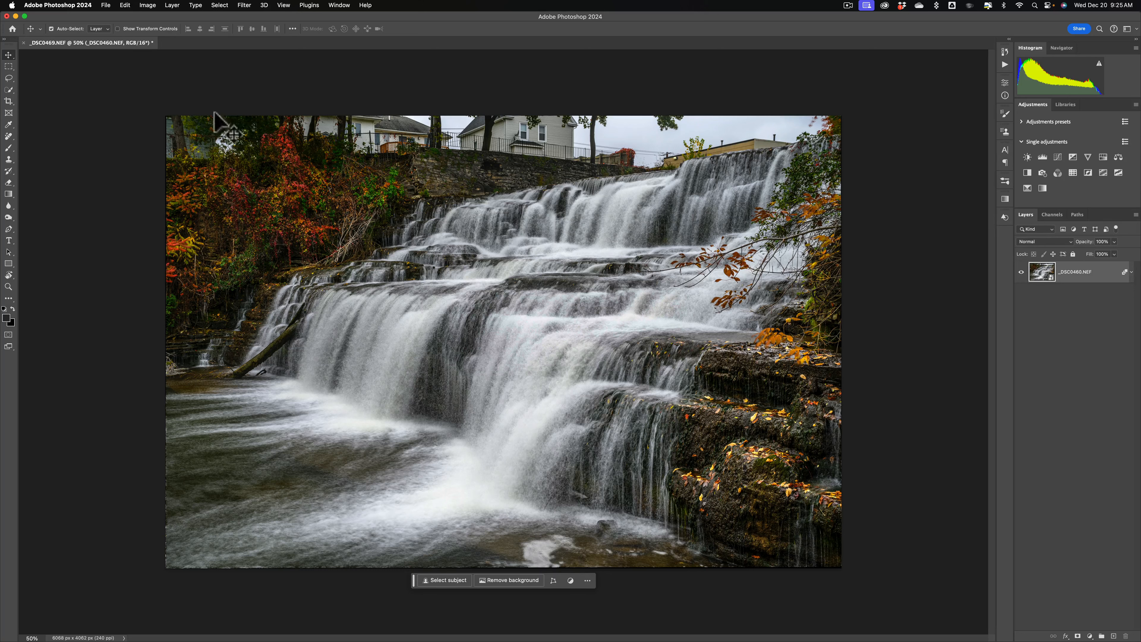
# - Change the smart object's stack mode to Median for crisper contrast
pyautogui.click(171, 5)
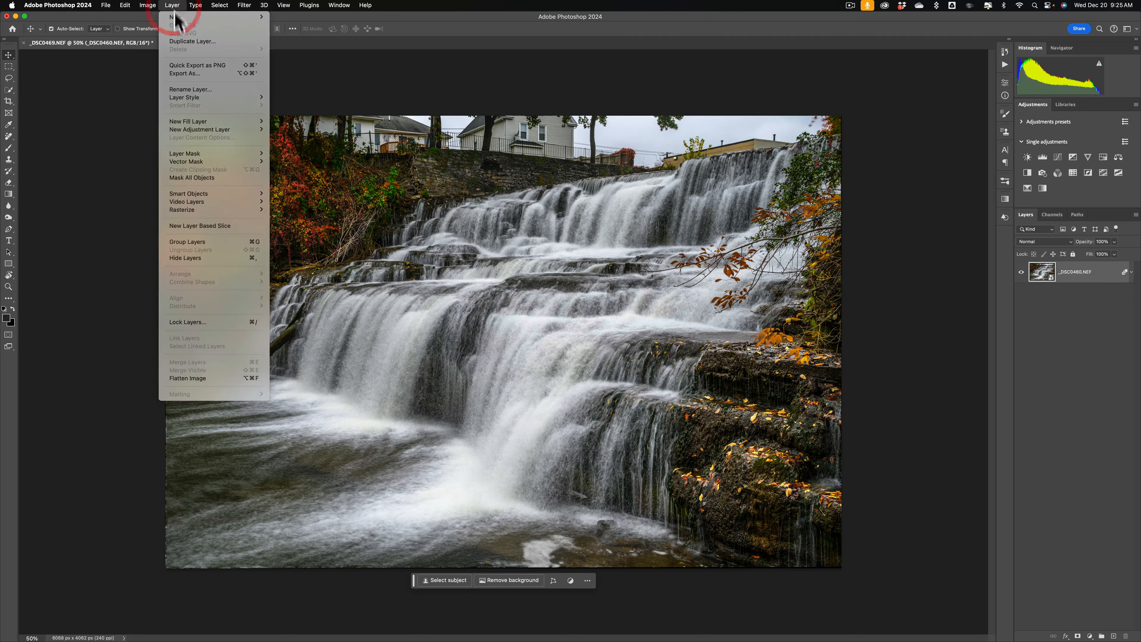
pyautogui.moveTo(188, 194)
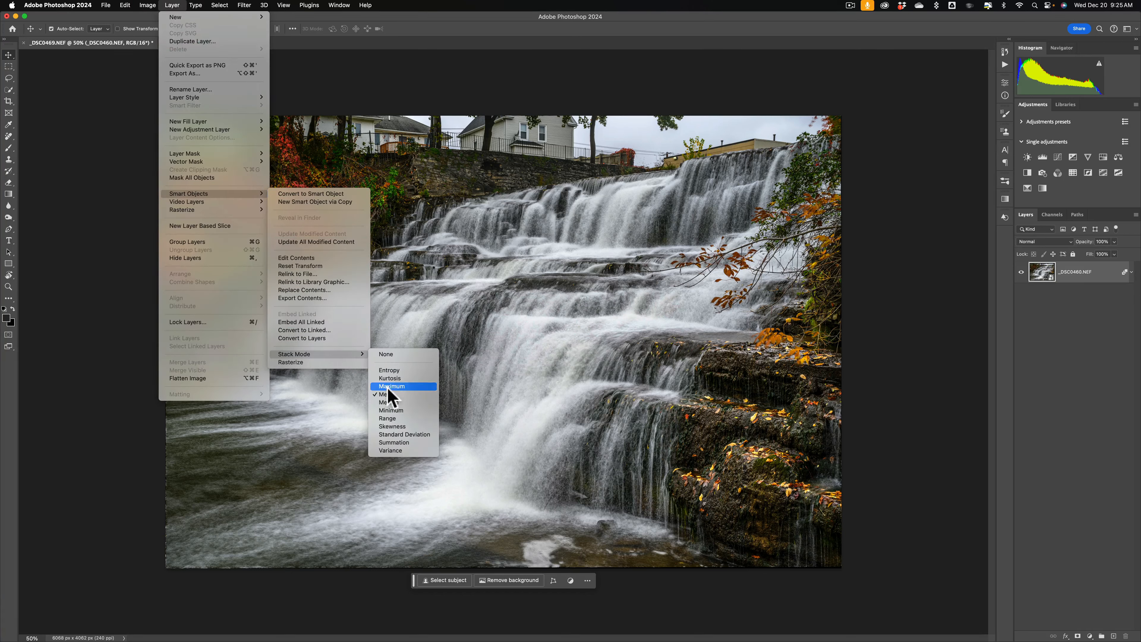
pyautogui.click(391, 395)
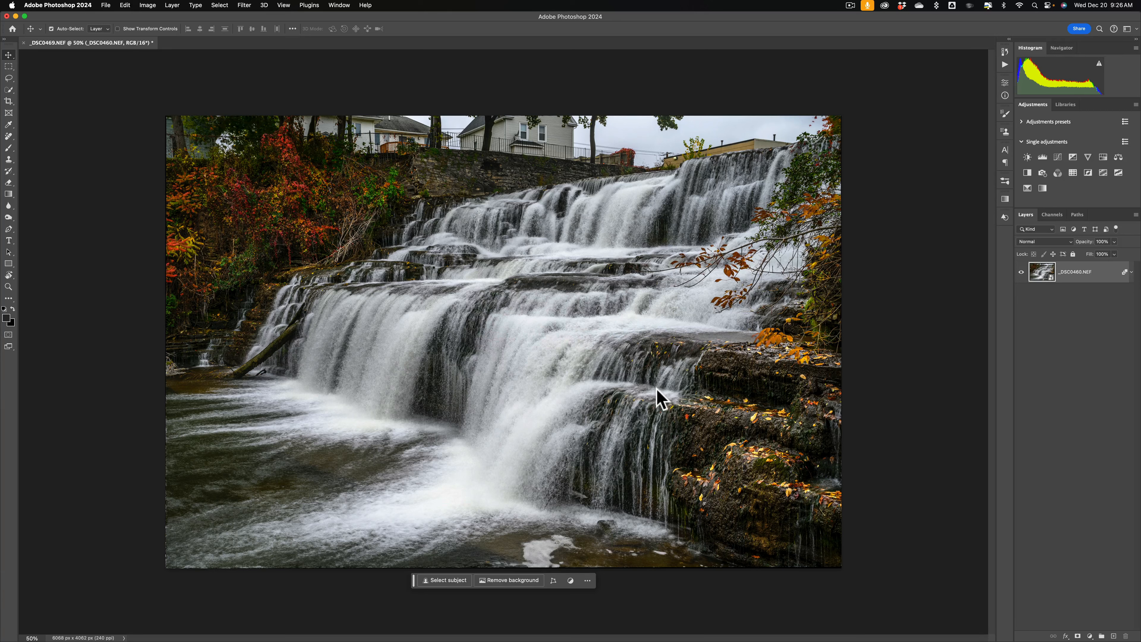
pyautogui.moveTo(82, 18)
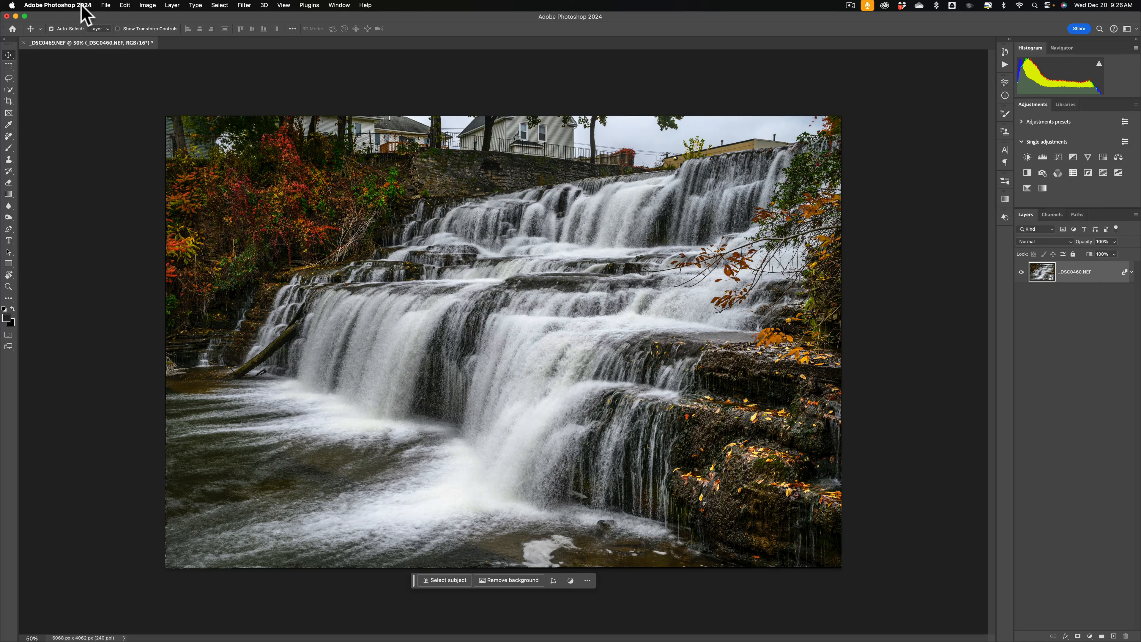
# - Save the stack as _DSC0460-Edit.tif and quit Photoshop back to Lightroom
pyautogui.click(106, 5)
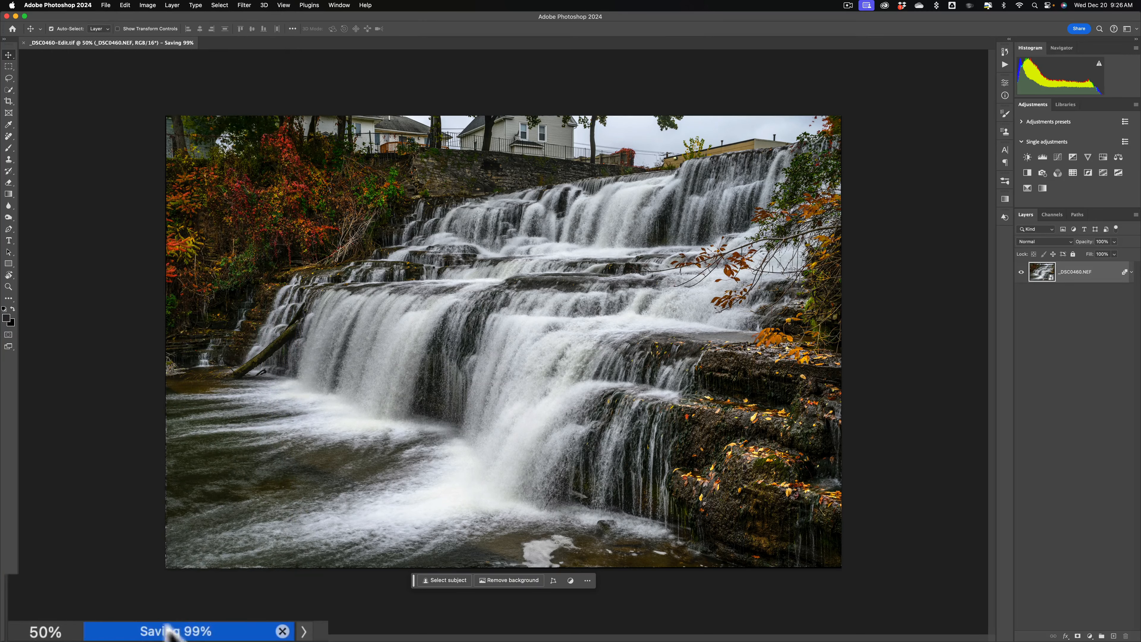
pyautogui.moveTo(175, 448)
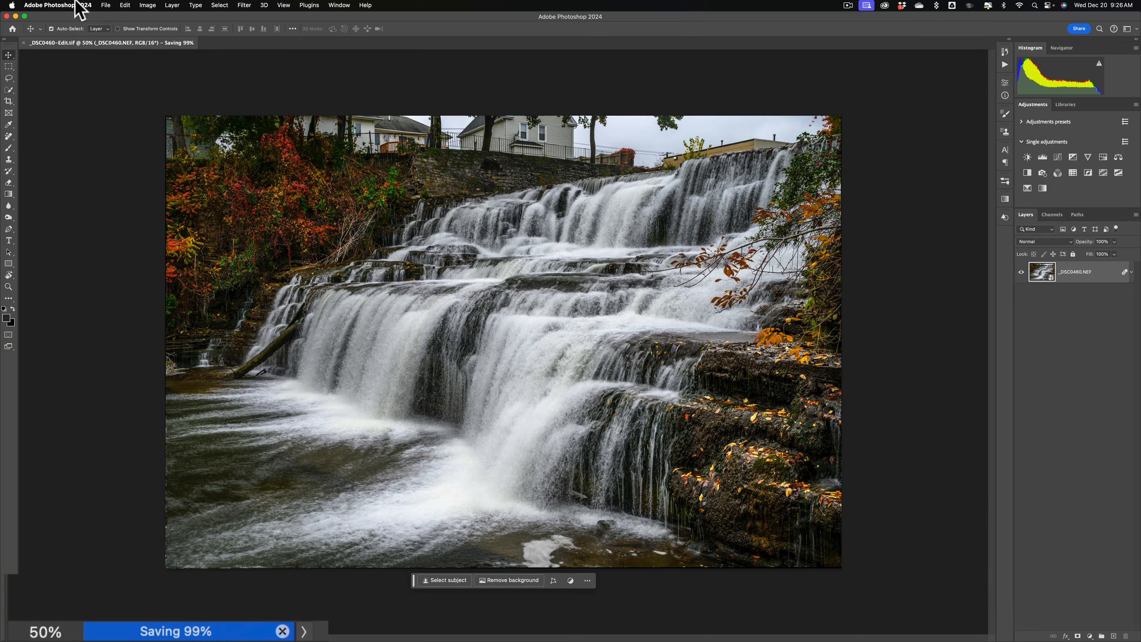
pyautogui.click(57, 5)
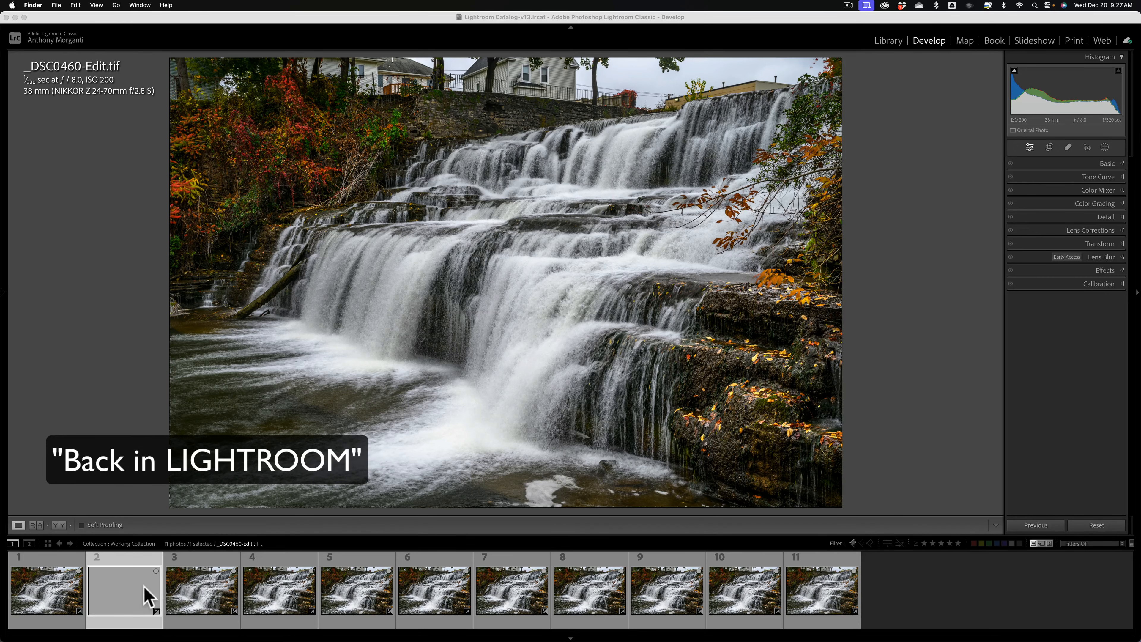
# - Compare _DSC0460-Edit.tif against the original _DSC0460.NEF, ending on the composite
pyautogui.click(202, 588)
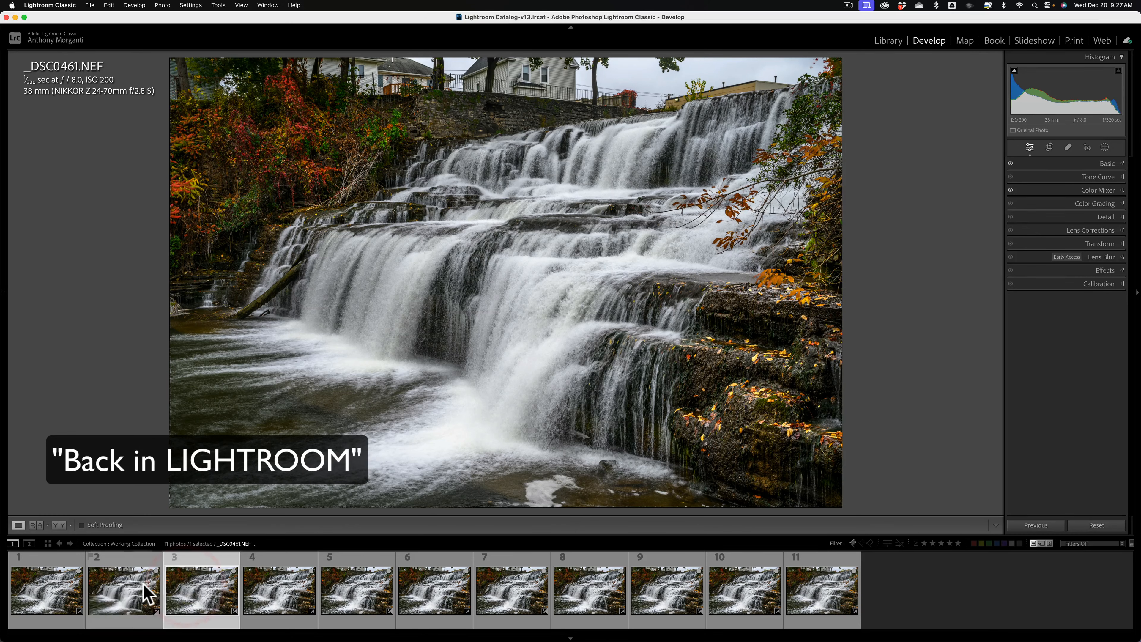
pyautogui.click(122, 588)
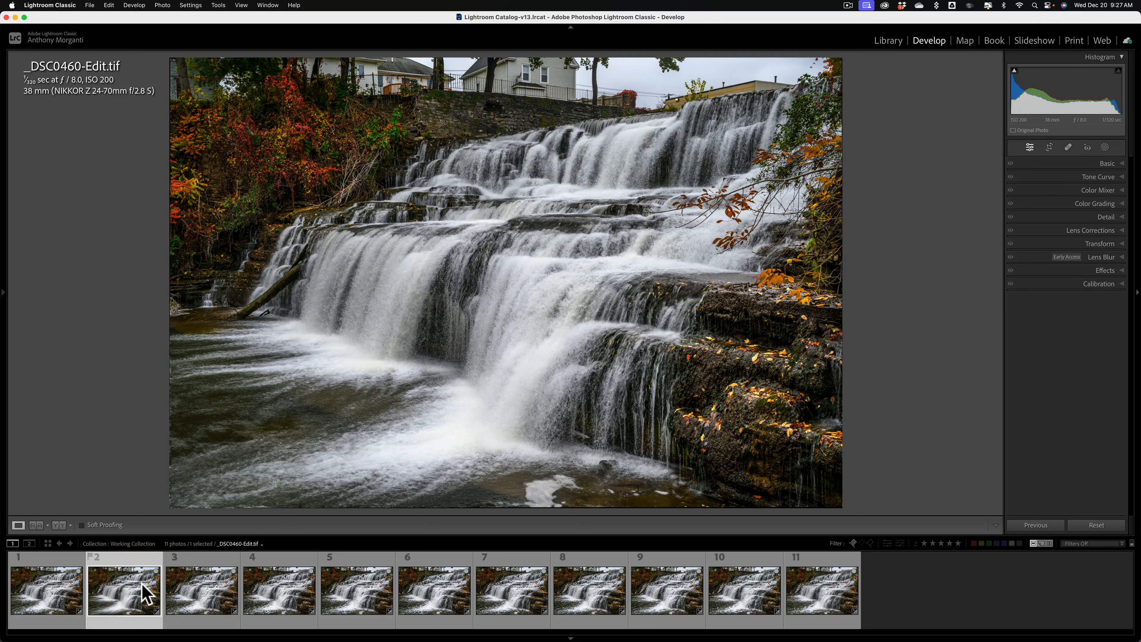
pyautogui.click(45, 587)
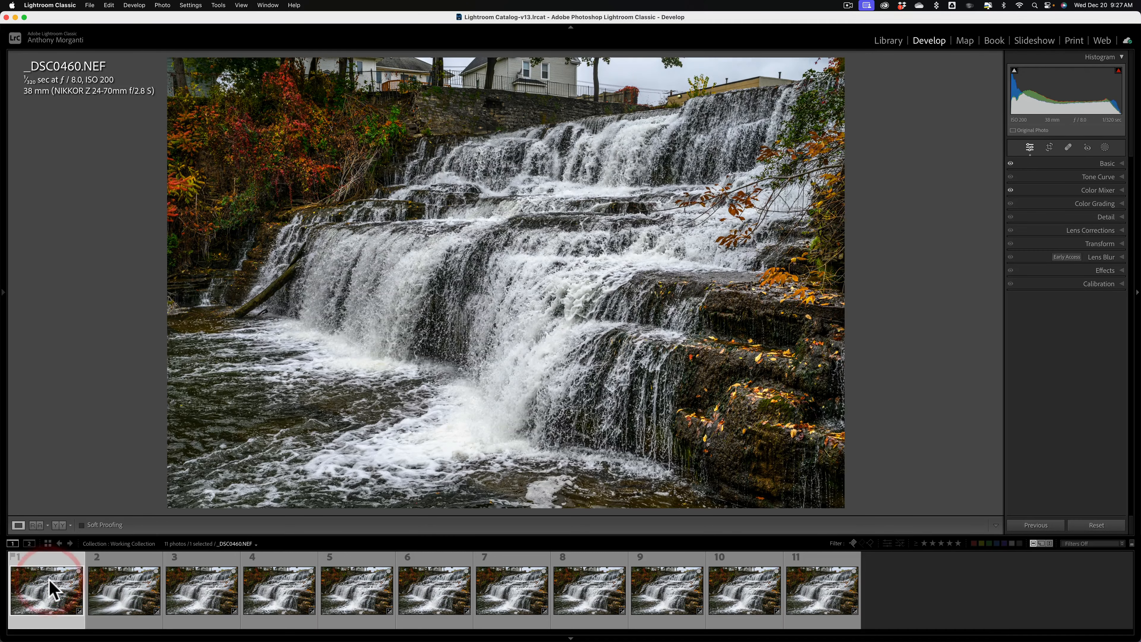
pyautogui.click(123, 588)
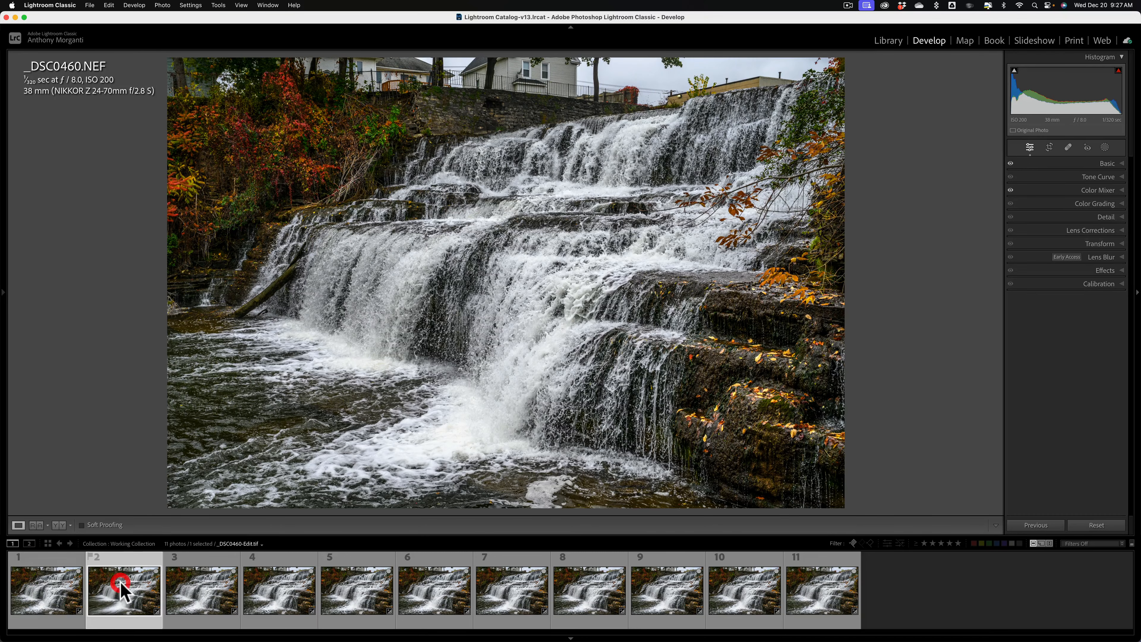
pyautogui.click(123, 587)
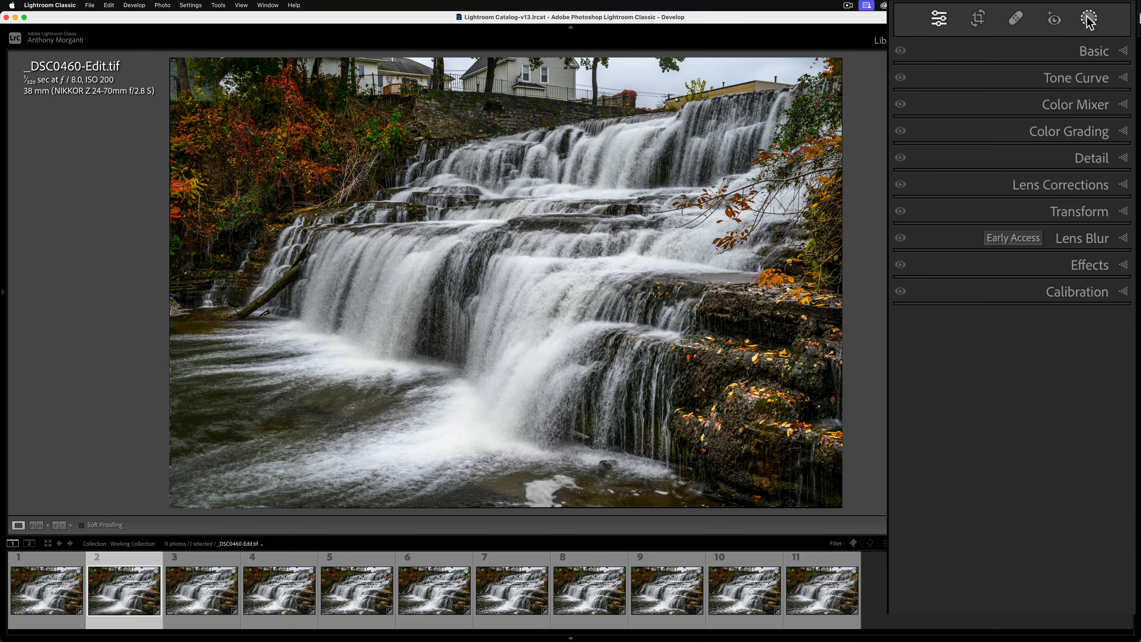
# - Start a new brush mask with Size 16 and Feather 25
pyautogui.click(1089, 18)
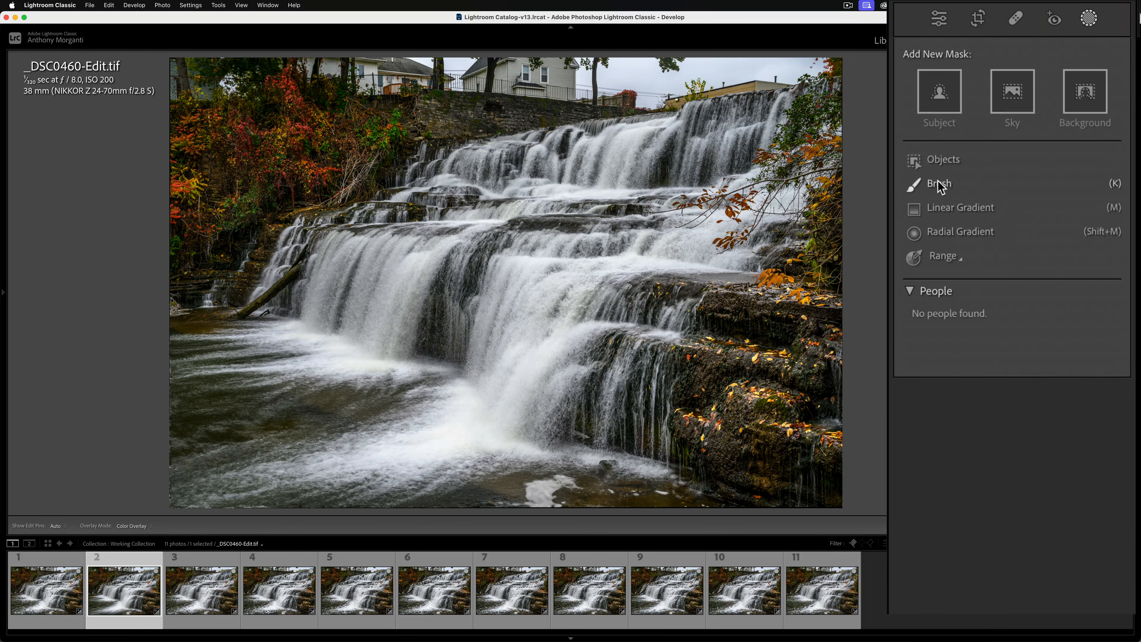
pyautogui.click(937, 184)
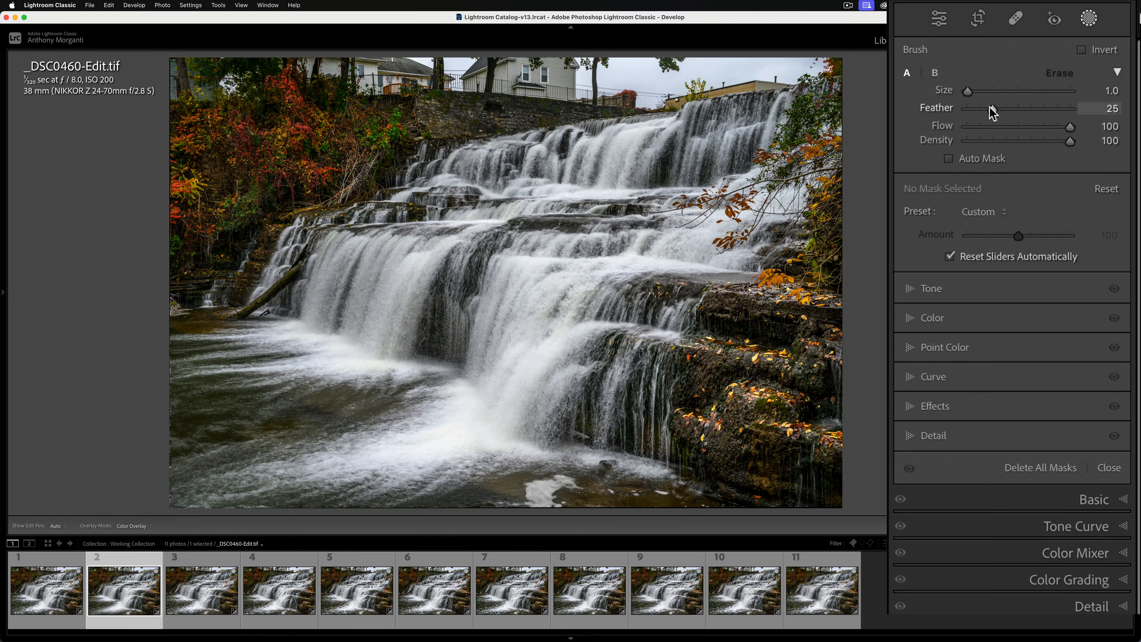
pyautogui.moveTo(968, 91); pyautogui.dragTo(996, 91)
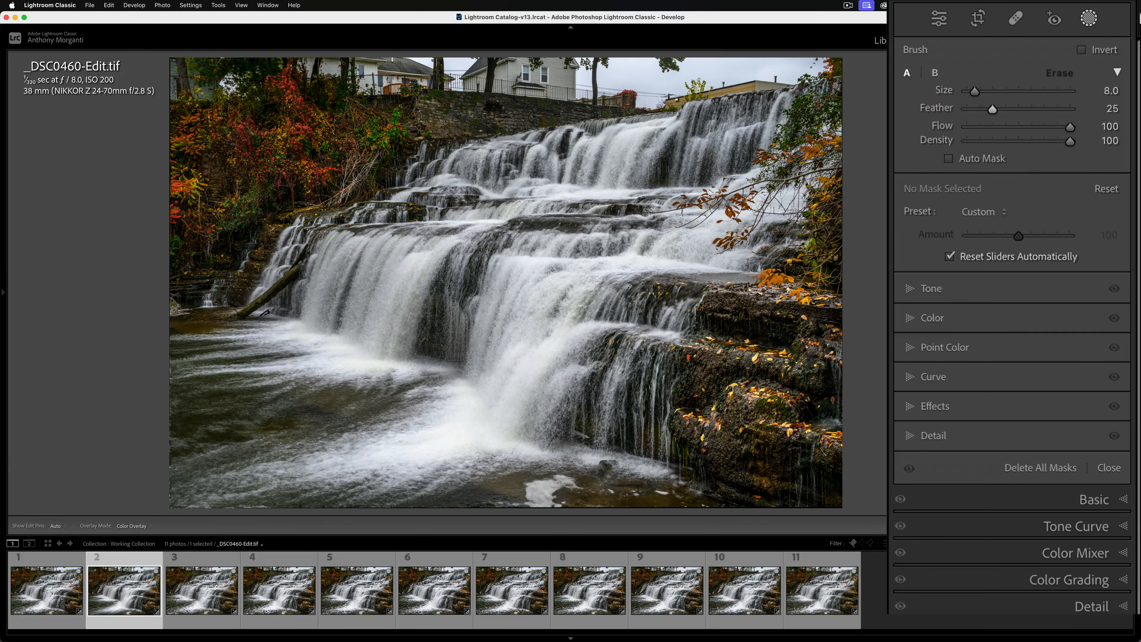
pyautogui.moveTo(473, 168); pyautogui.dragTo(575, 164)
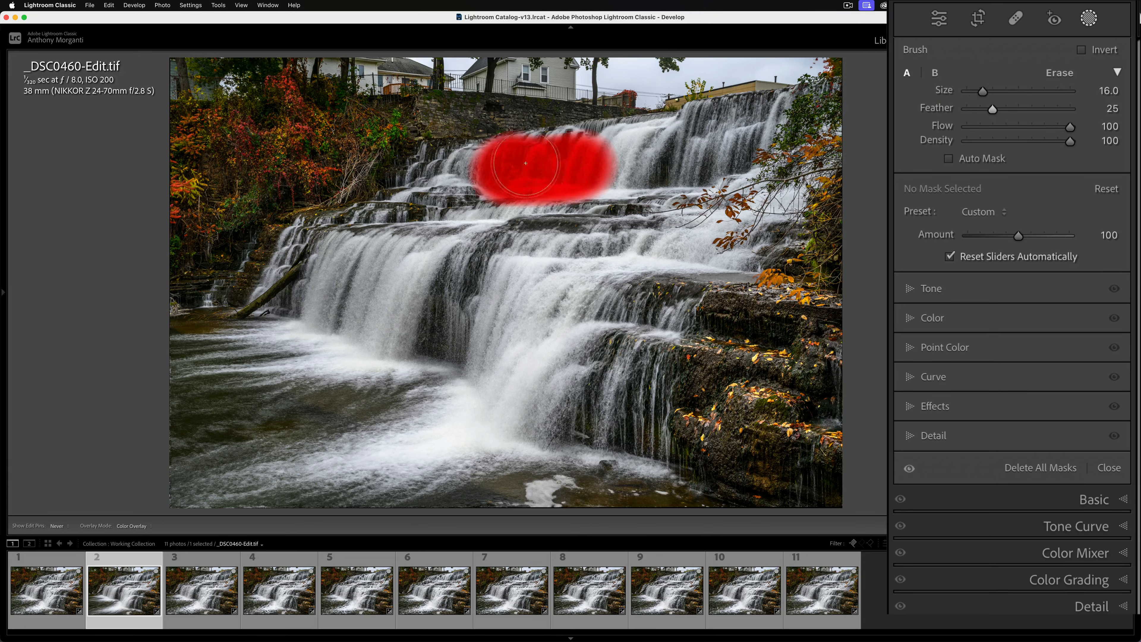
# - Paint Mask 1 over the upper cascade, left tiers, right falls and base of the waterfall
pyautogui.moveTo(524, 162); pyautogui.dragTo(288, 268)
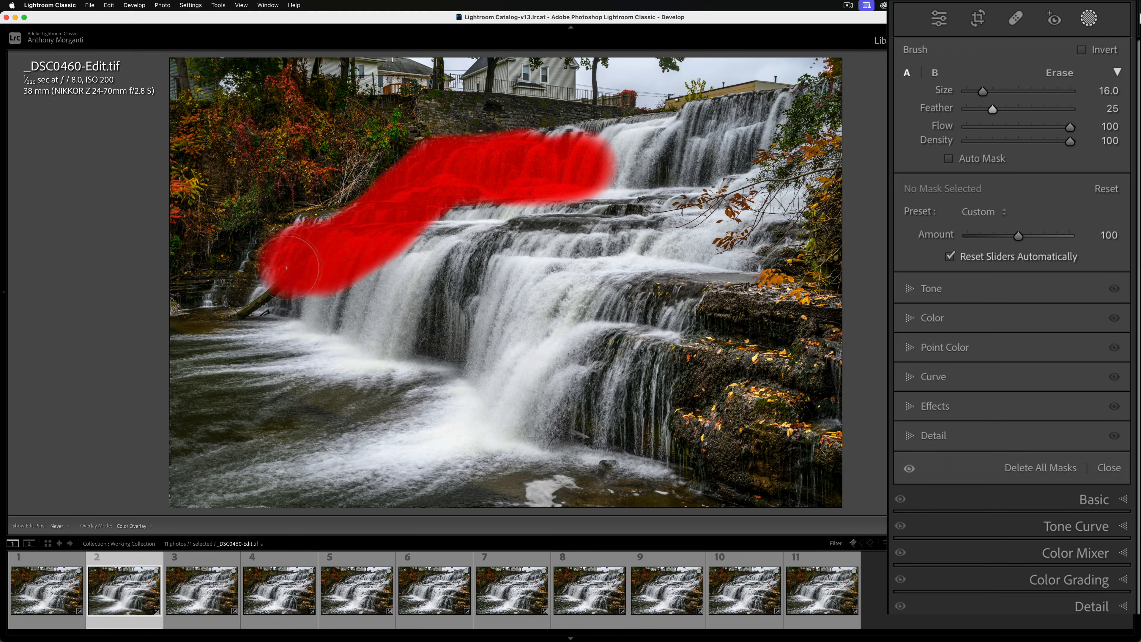
pyautogui.moveTo(285, 268); pyautogui.dragTo(273, 353)
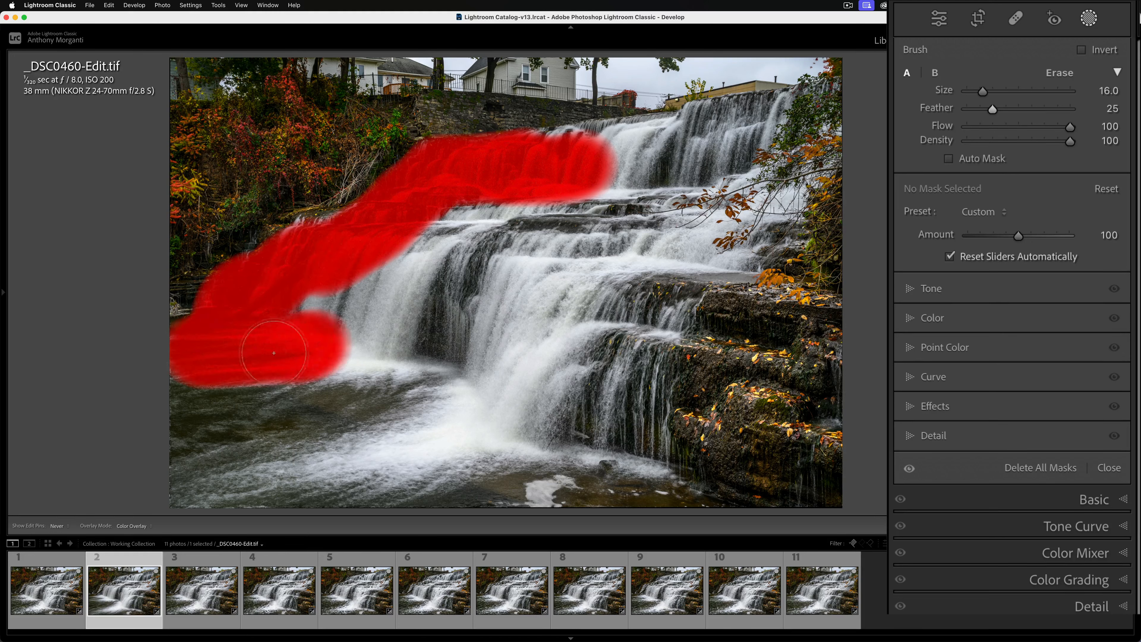
pyautogui.moveTo(275, 353); pyautogui.dragTo(520, 173)
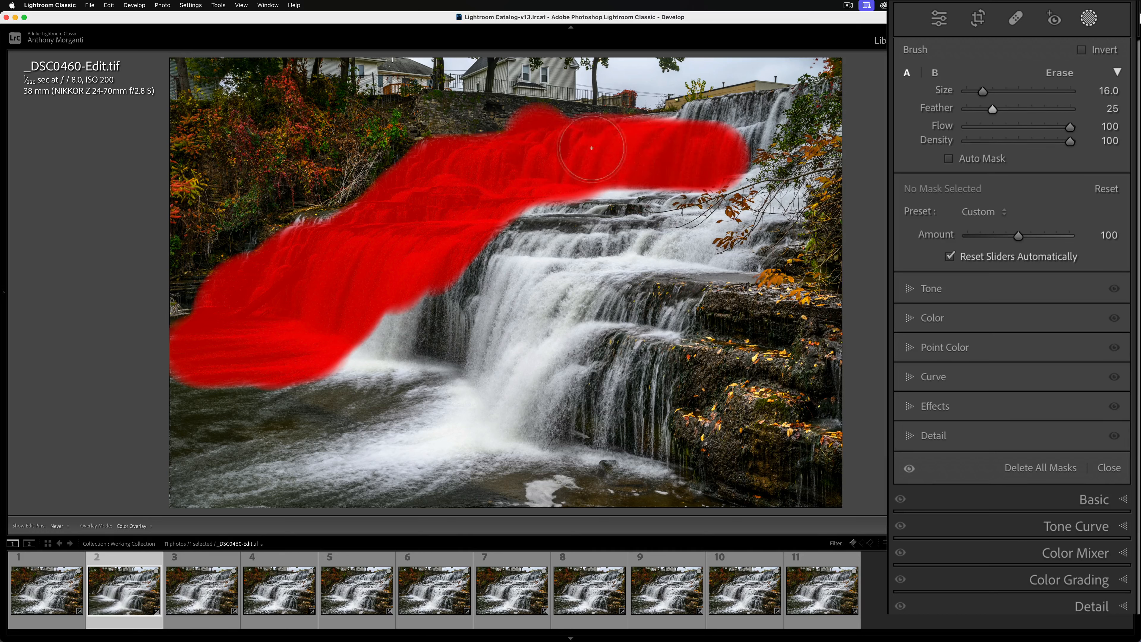
pyautogui.moveTo(591, 149); pyautogui.dragTo(754, 233)
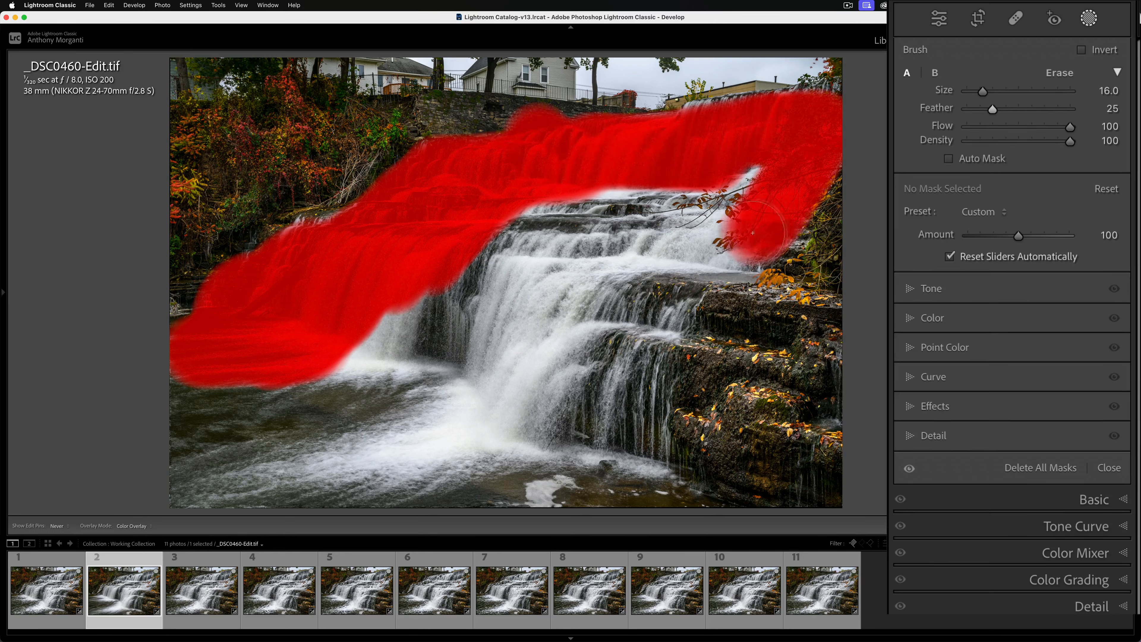
pyautogui.moveTo(753, 233); pyautogui.dragTo(633, 463)
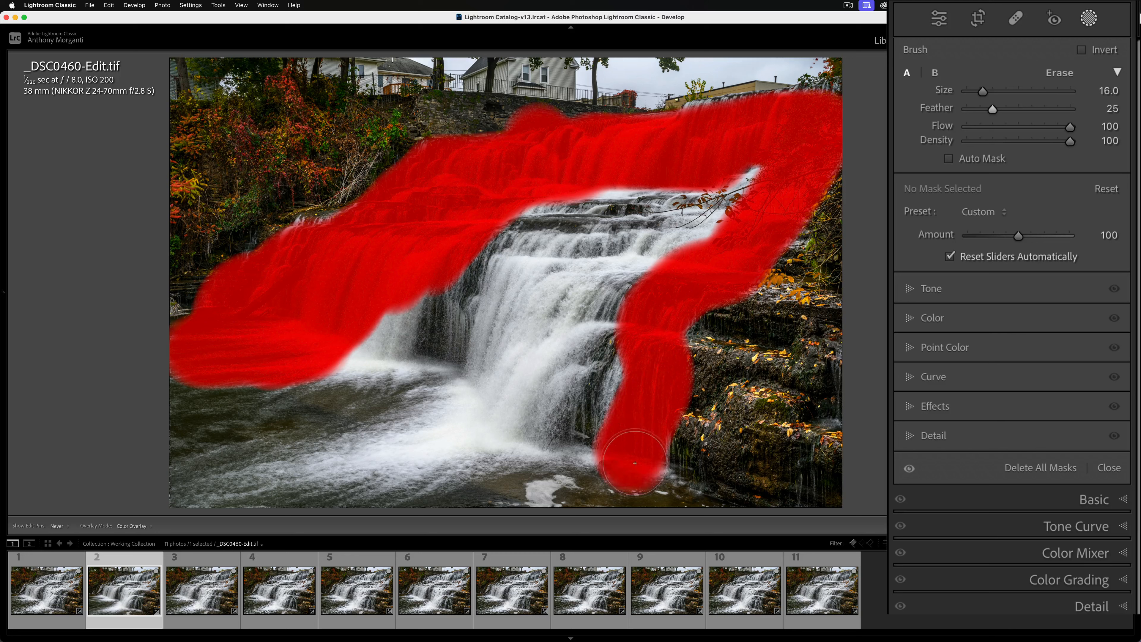
pyautogui.moveTo(633, 463); pyautogui.dragTo(466, 496)
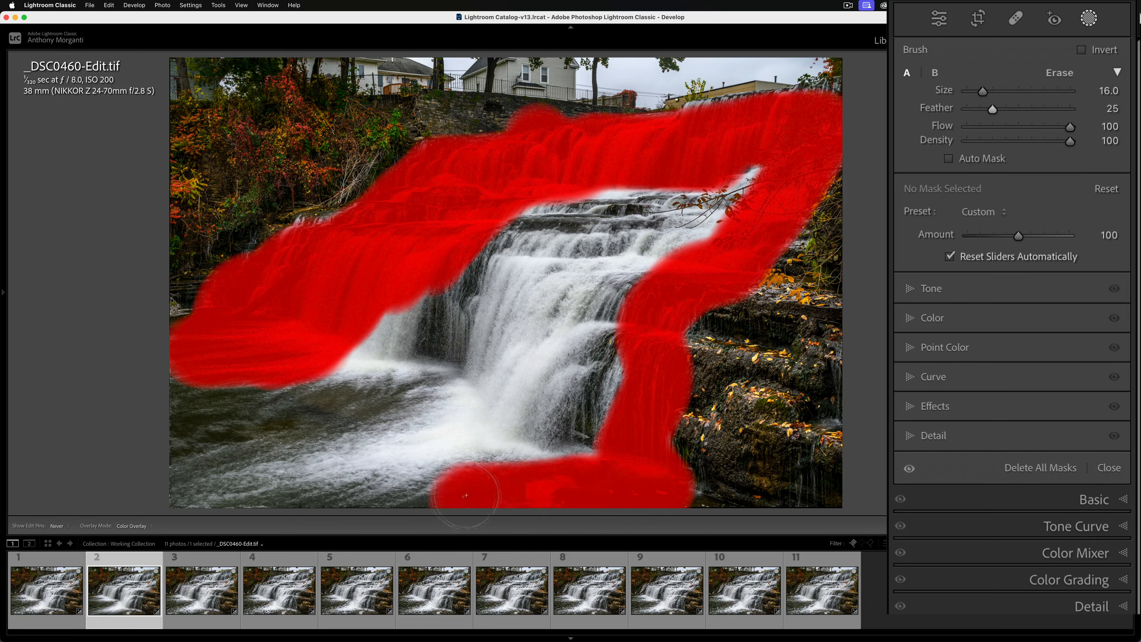
pyautogui.moveTo(466, 495); pyautogui.dragTo(204, 415)
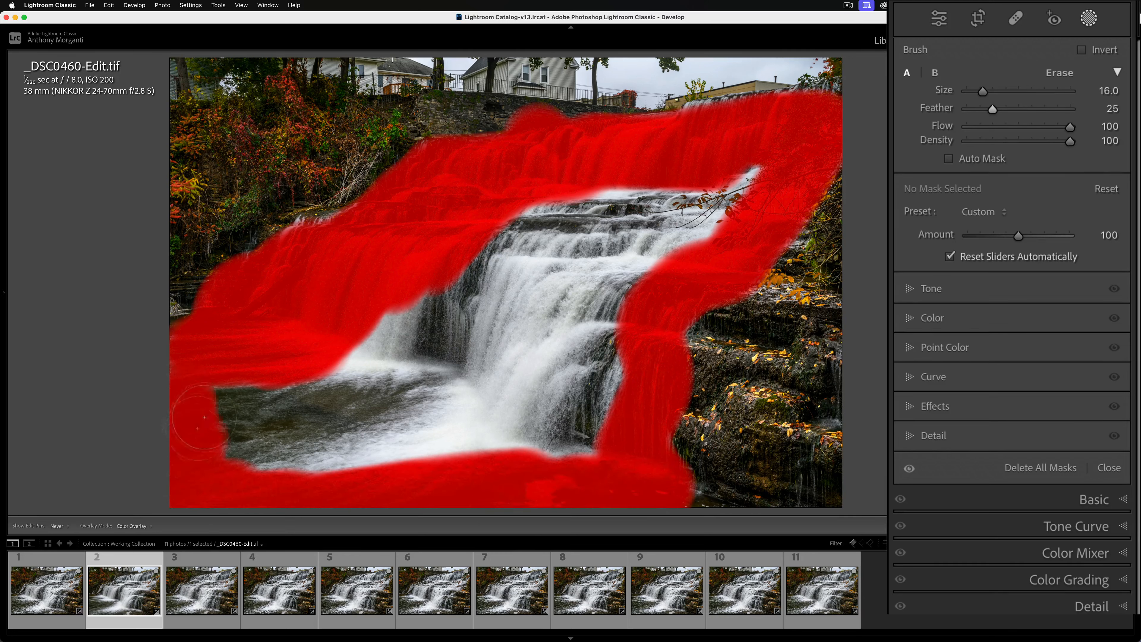
# - Fill the remaining pool and central water gaps, then refine mask edges with a smaller brush
pyautogui.moveTo(203, 418); pyautogui.dragTo(378, 393)
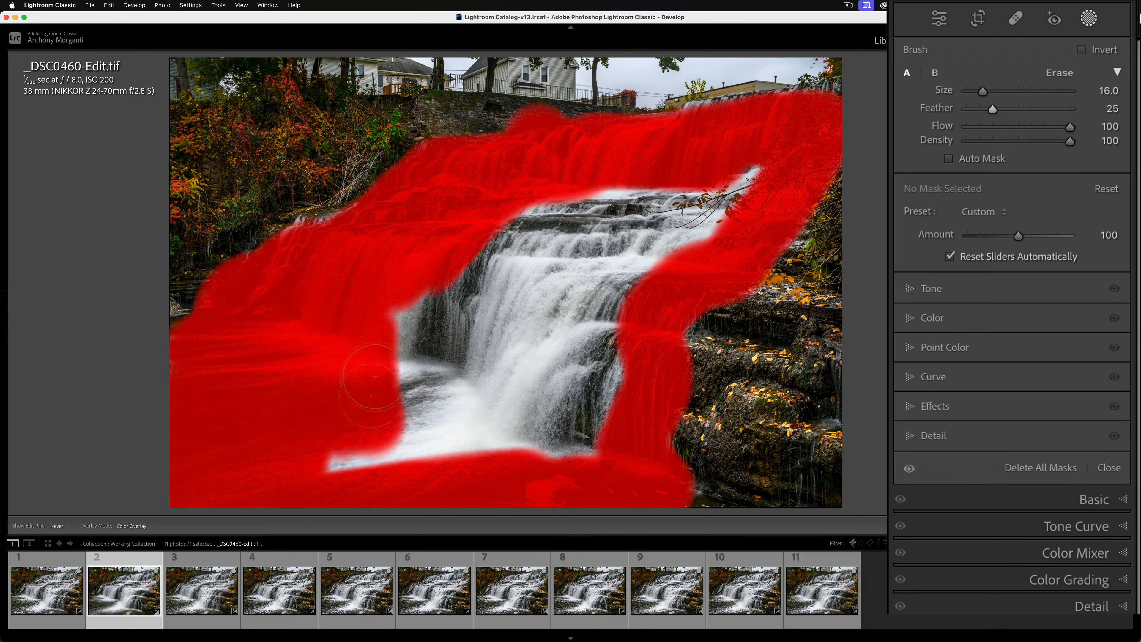
pyautogui.moveTo(375, 375); pyautogui.dragTo(741, 188)
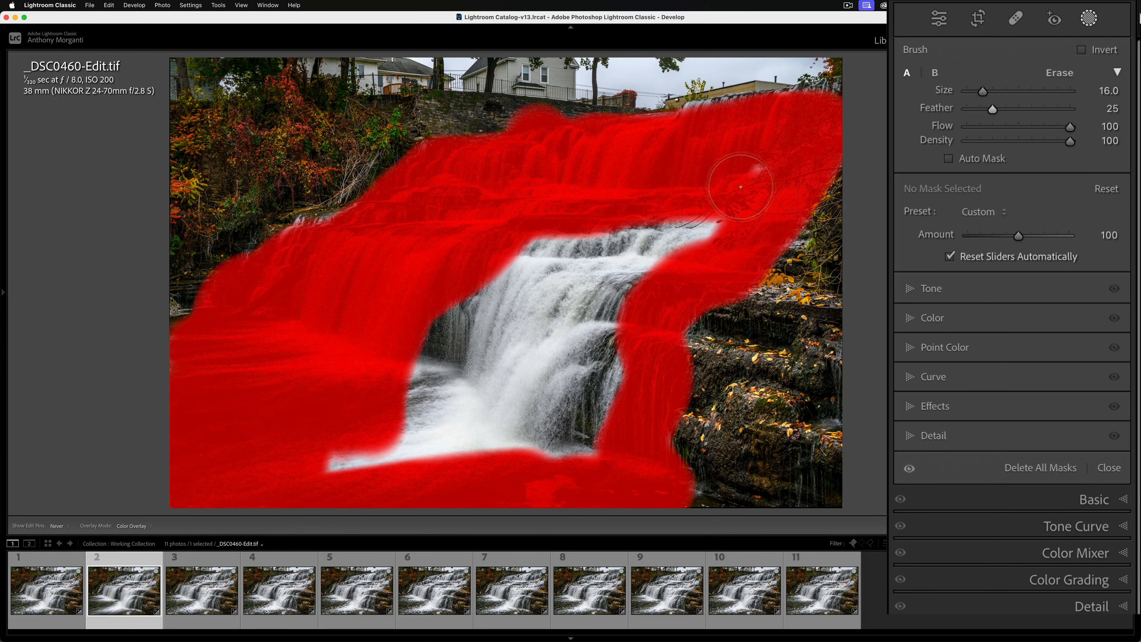
pyautogui.moveTo(739, 186); pyautogui.dragTo(642, 274)
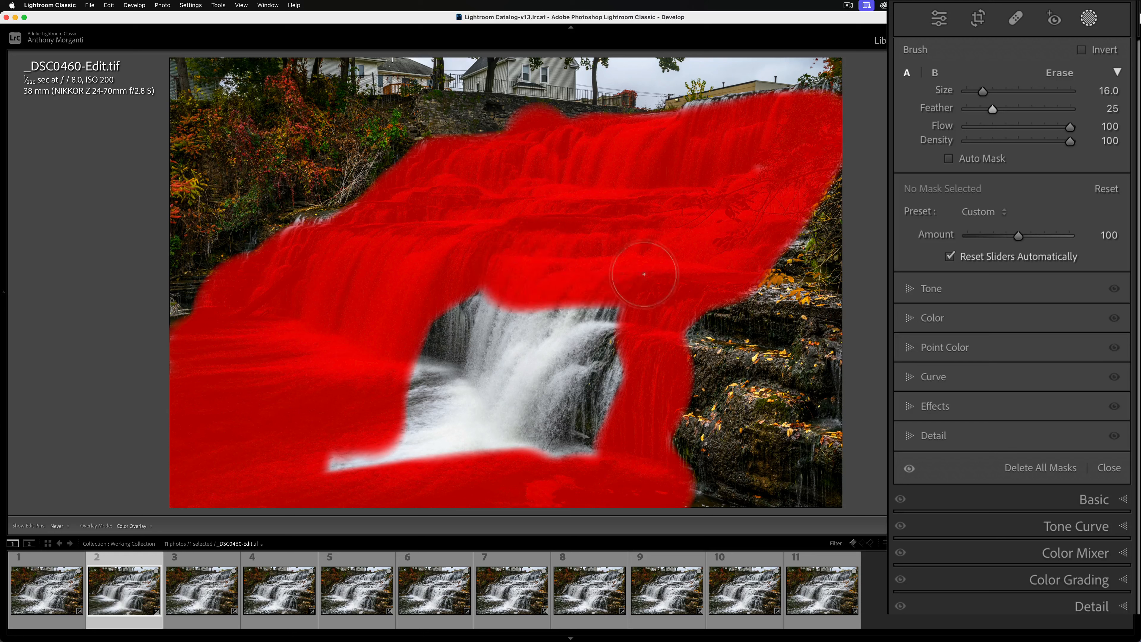
pyautogui.moveTo(643, 275); pyautogui.dragTo(571, 371)
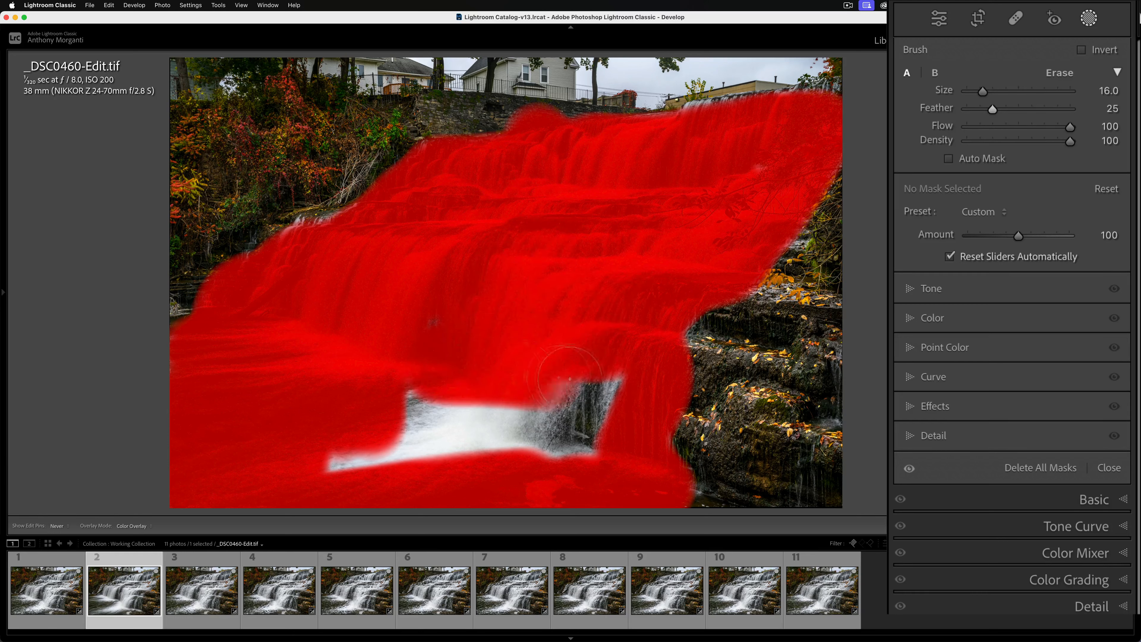
pyautogui.moveTo(571, 371); pyautogui.dragTo(571, 437)
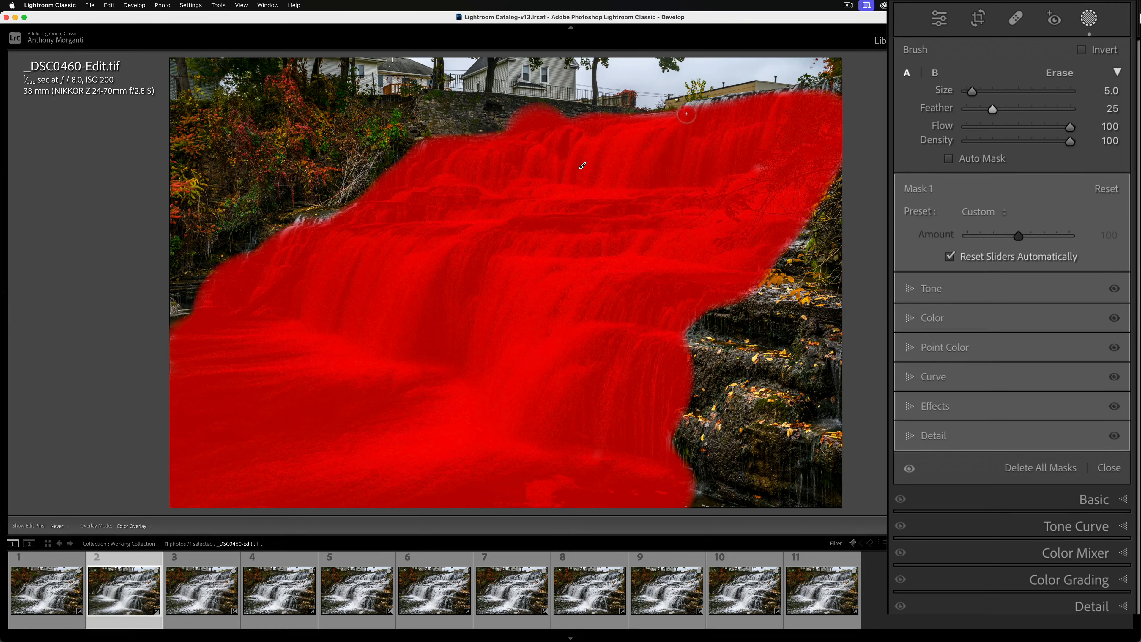
pyautogui.moveTo(684, 113); pyautogui.dragTo(804, 98)
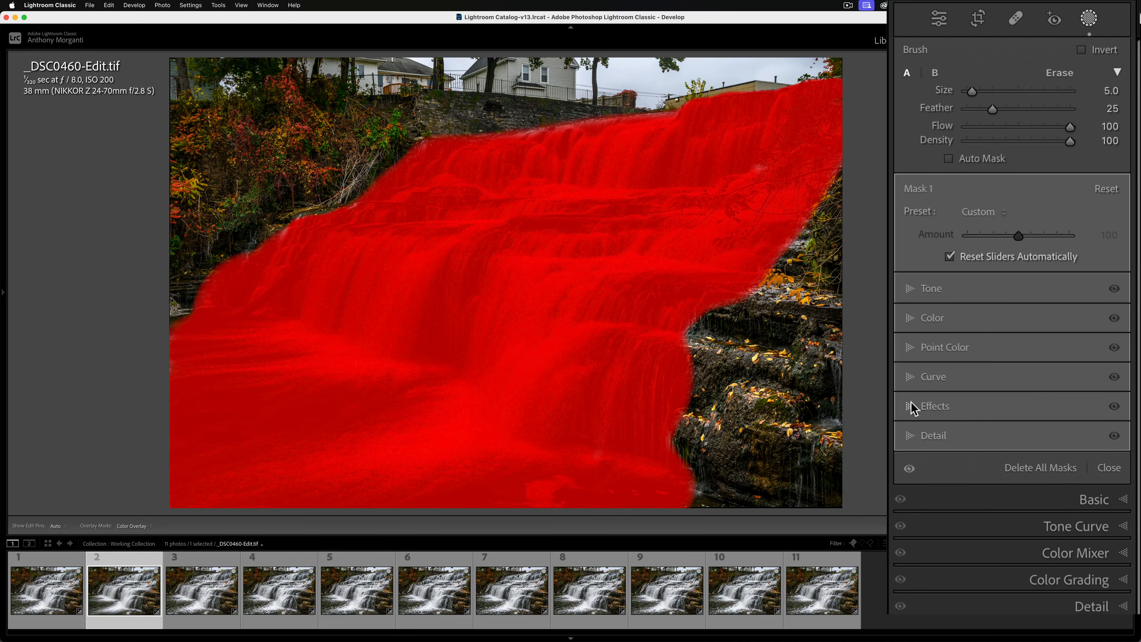
# - In the mask's Effects, set Texture -100 and Clarity -70 to smooth the water
pyautogui.click(938, 406)
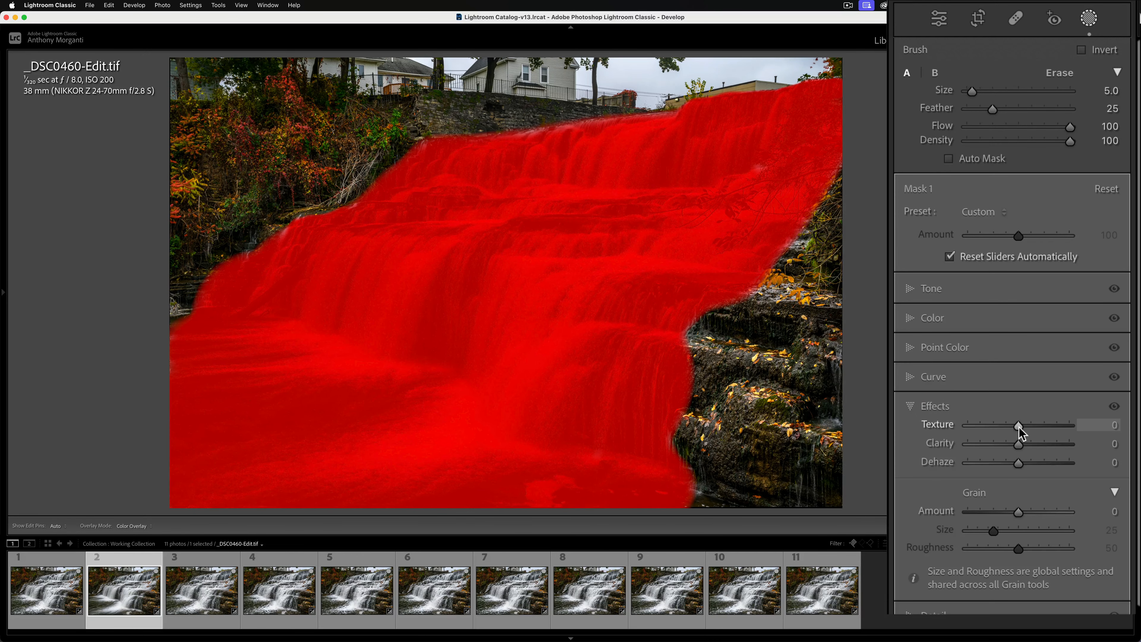
pyautogui.moveTo(1019, 424); pyautogui.dragTo(966, 424)
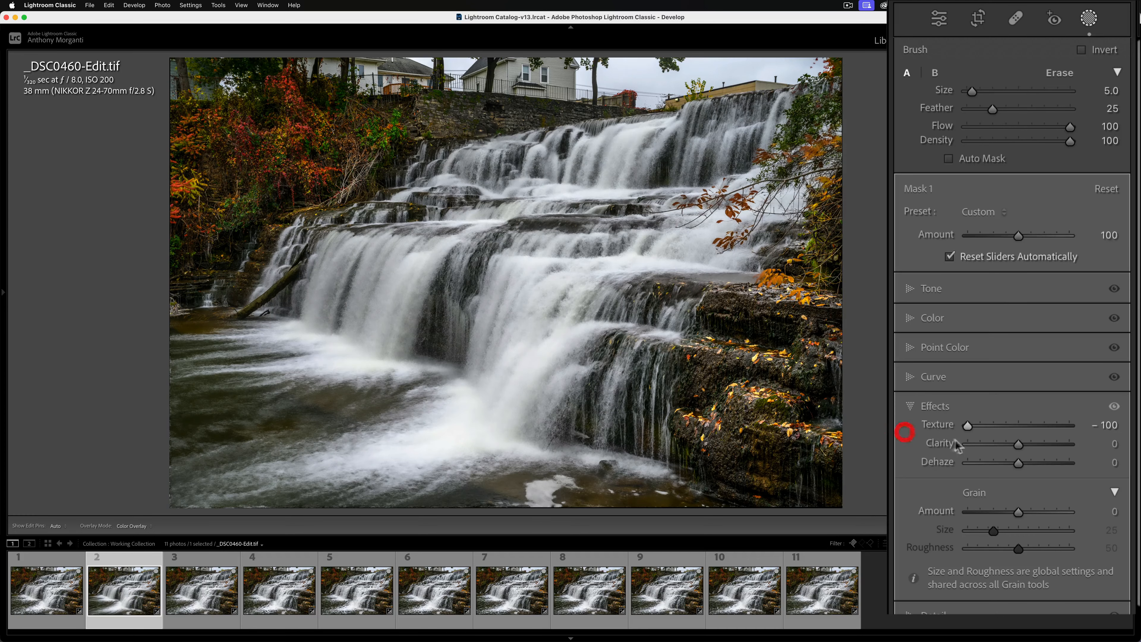
pyautogui.moveTo(1019, 444); pyautogui.dragTo(989, 443)
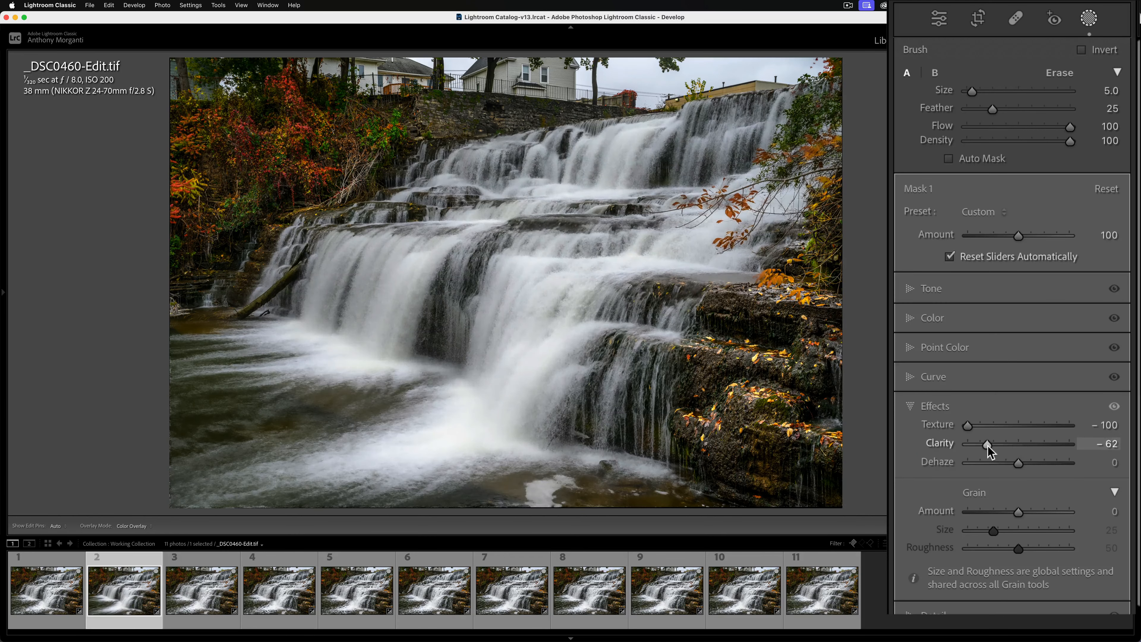
pyautogui.moveTo(989, 444); pyautogui.dragTo(985, 443)
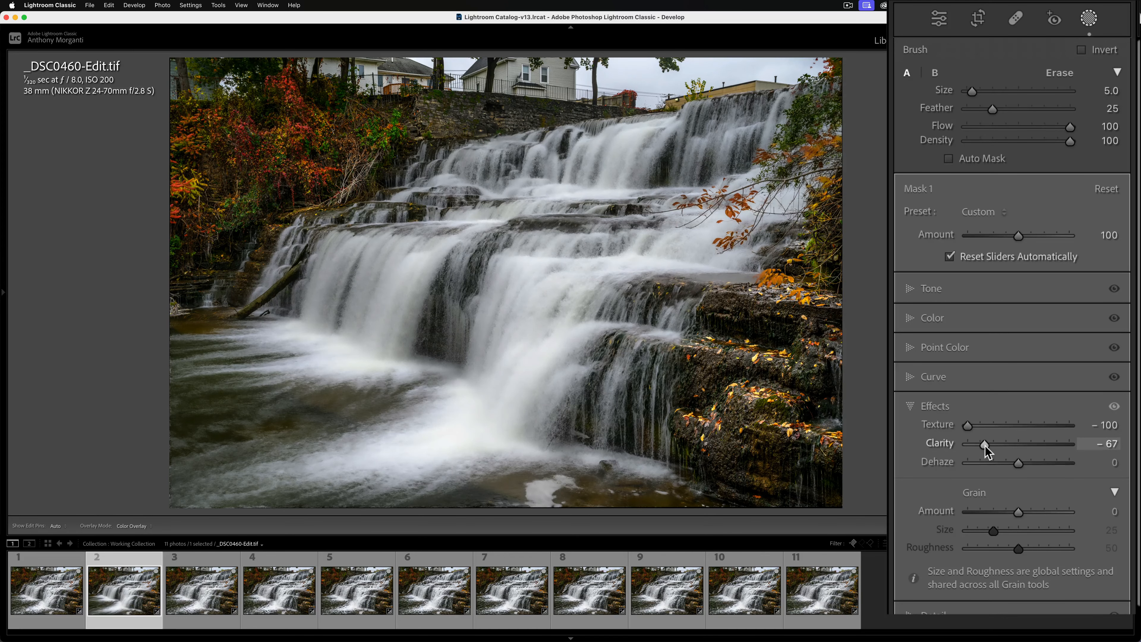
pyautogui.moveTo(984, 444); pyautogui.dragTo(979, 444)
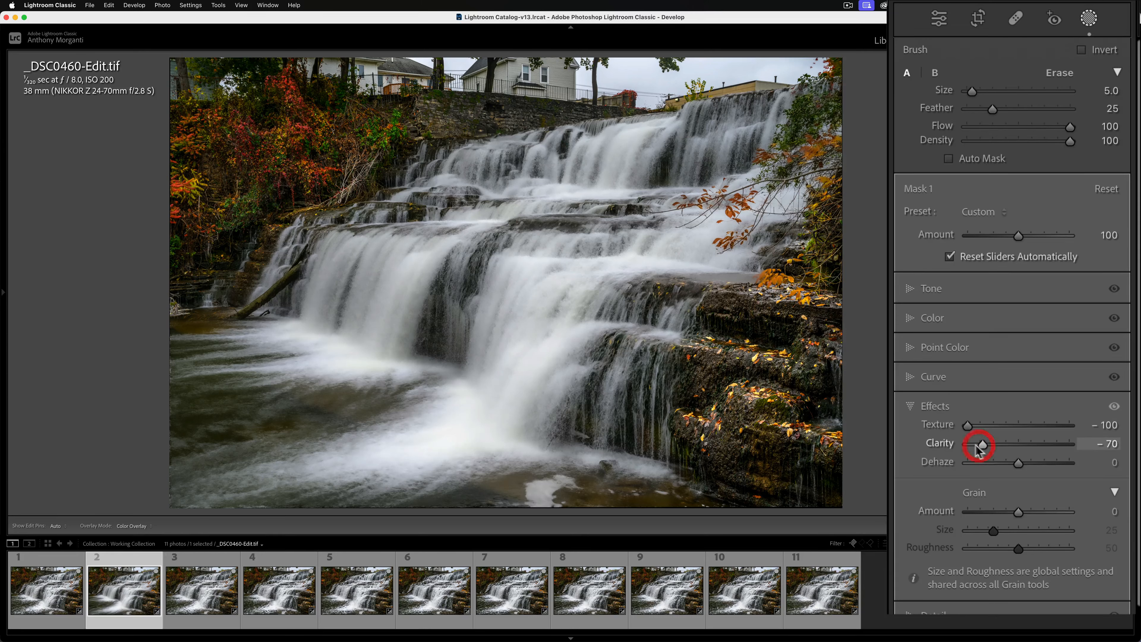
pyautogui.moveTo(1018, 463); pyautogui.dragTo(997, 461)
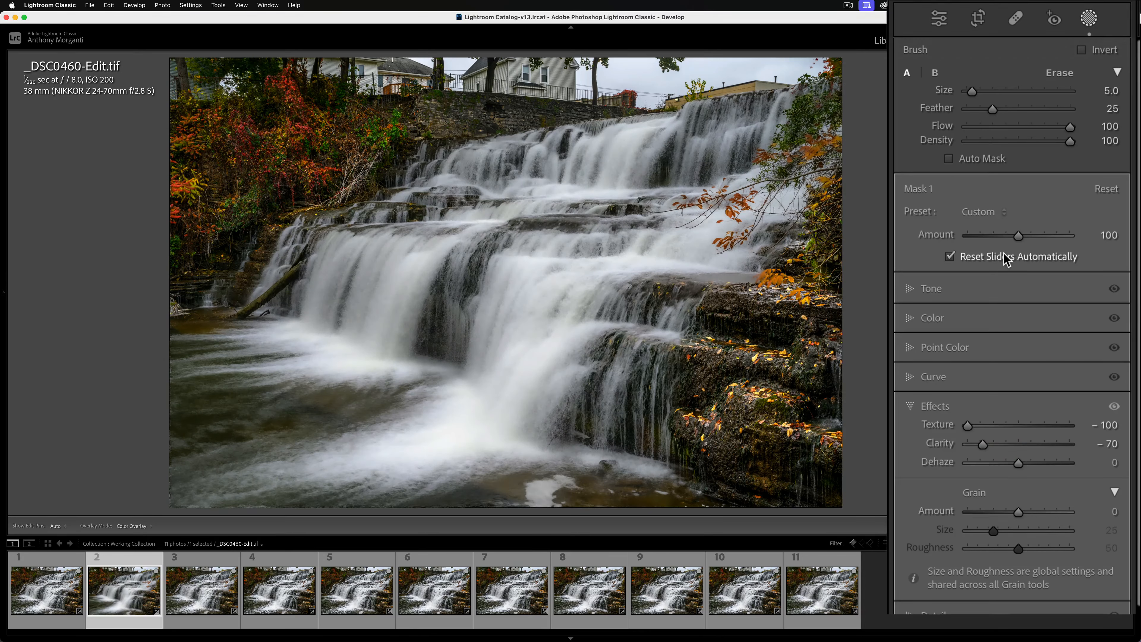
pyautogui.moveTo(914, 292)
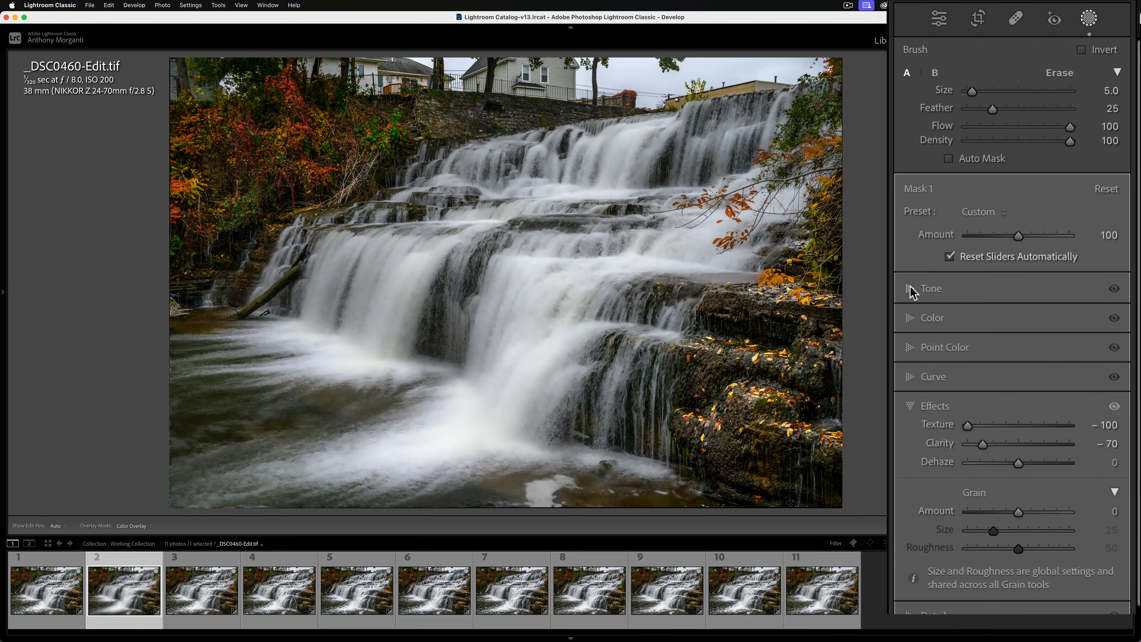
# - In the mask's Tone, raise Whites to 30 and lower Blacks to -28
pyautogui.click(930, 288)
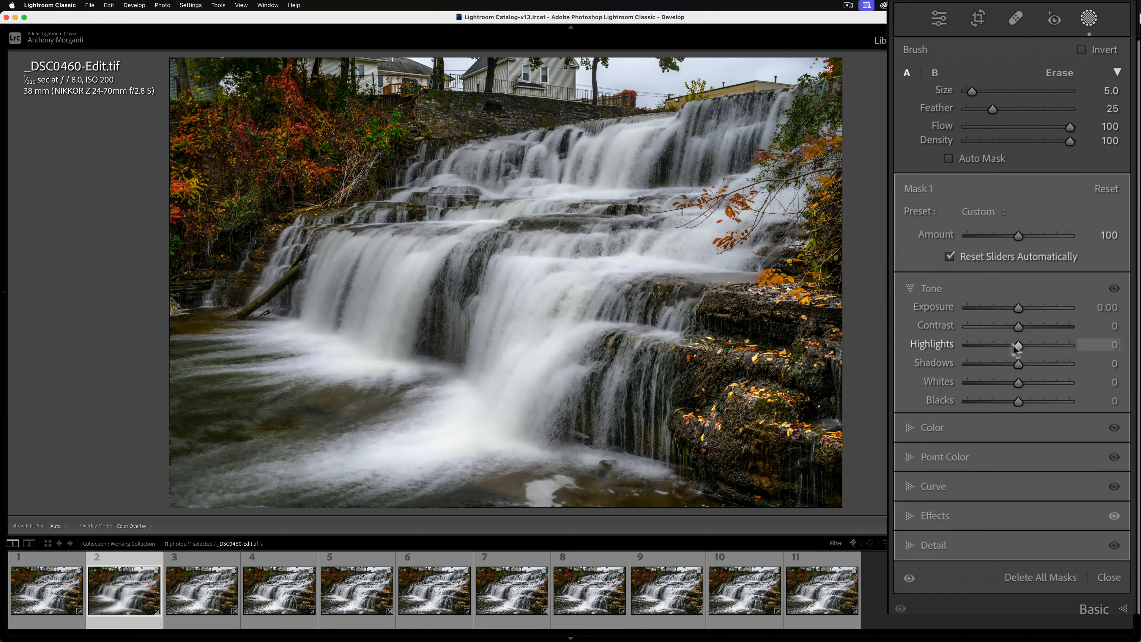
pyautogui.moveTo(1019, 363)
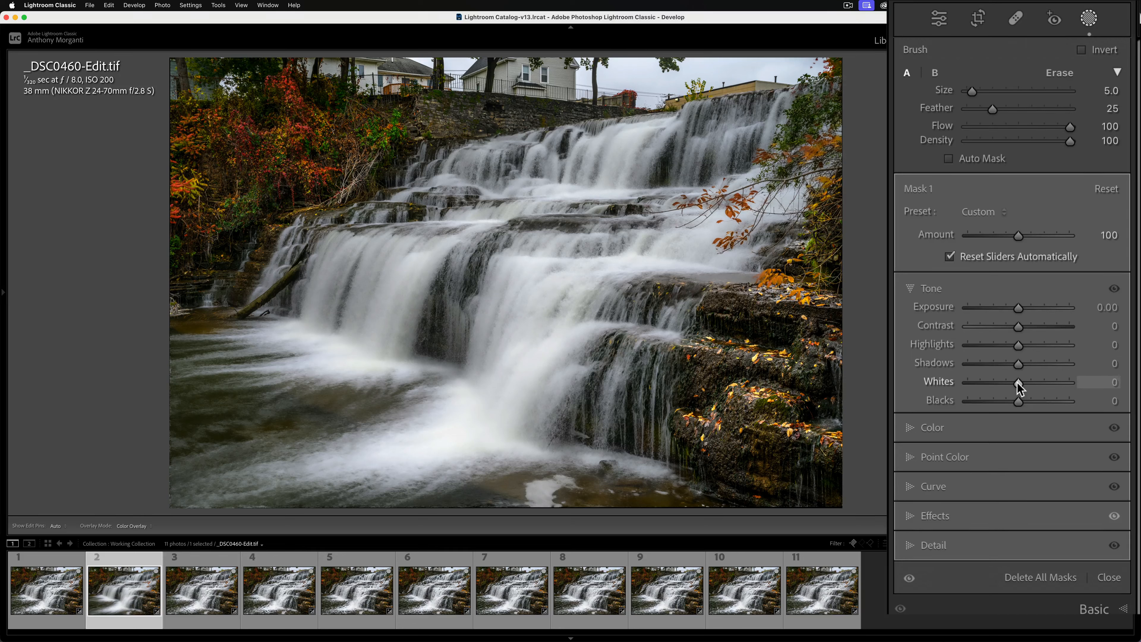
pyautogui.moveTo(1018, 382); pyautogui.dragTo(1028, 382)
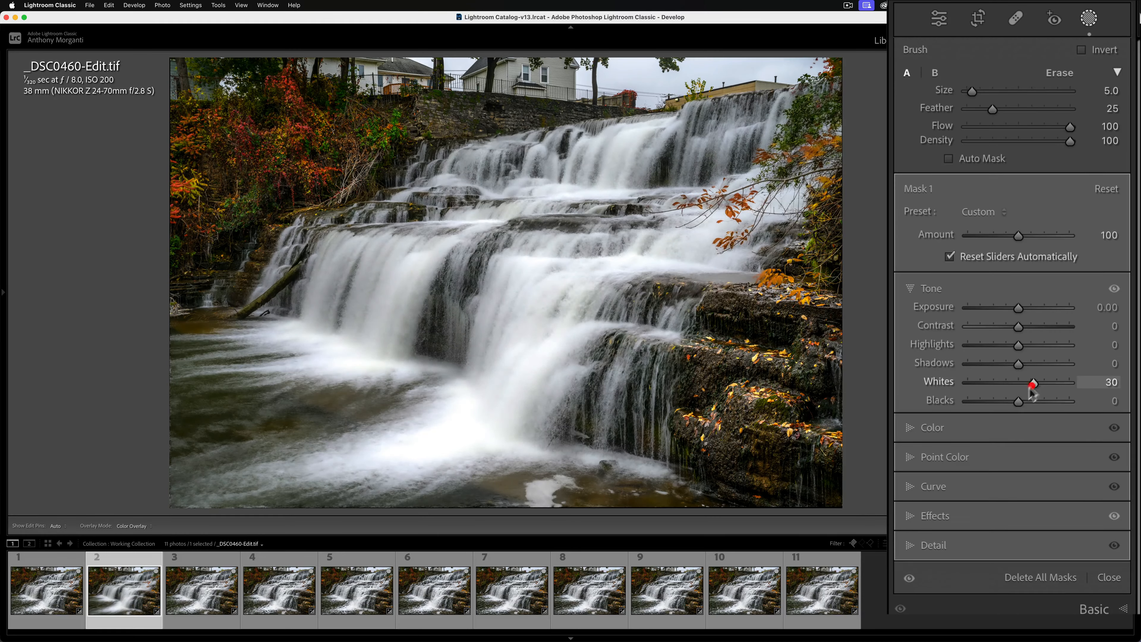
pyautogui.moveTo(1039, 400); pyautogui.dragTo(1011, 400)
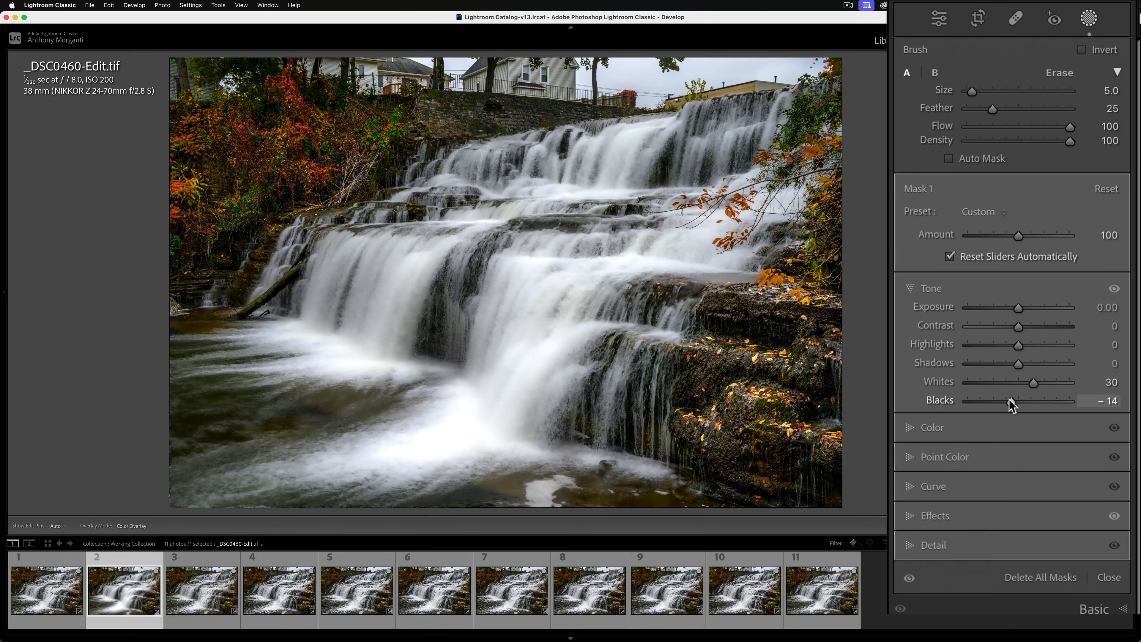
pyautogui.moveTo(1018, 400); pyautogui.dragTo(1006, 400)
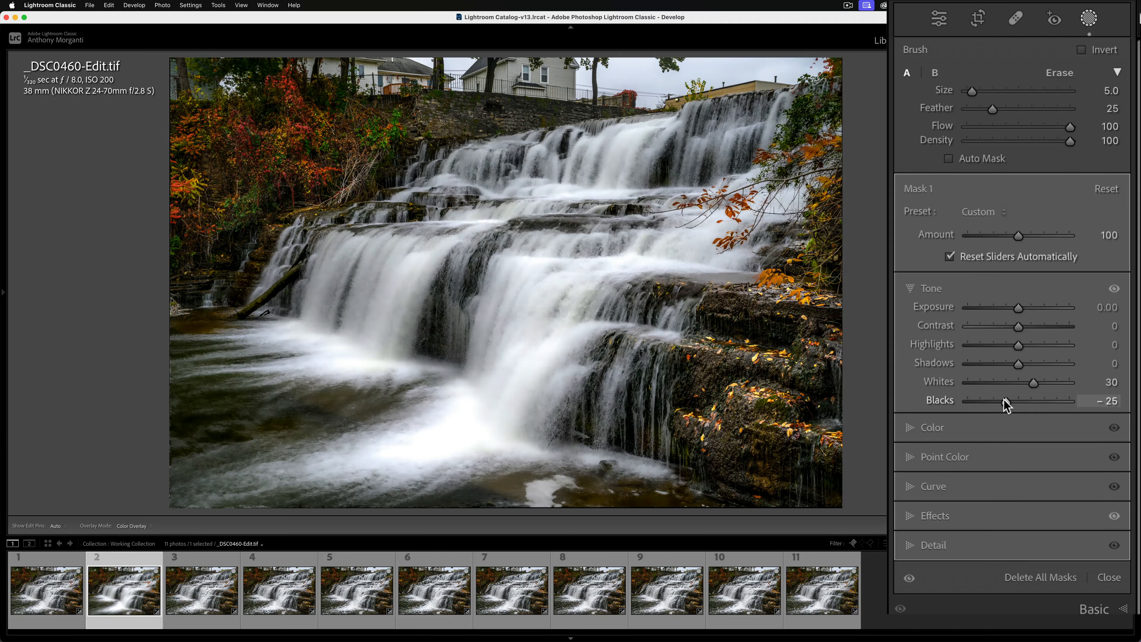
pyautogui.moveTo(1020, 400); pyautogui.dragTo(1007, 402)
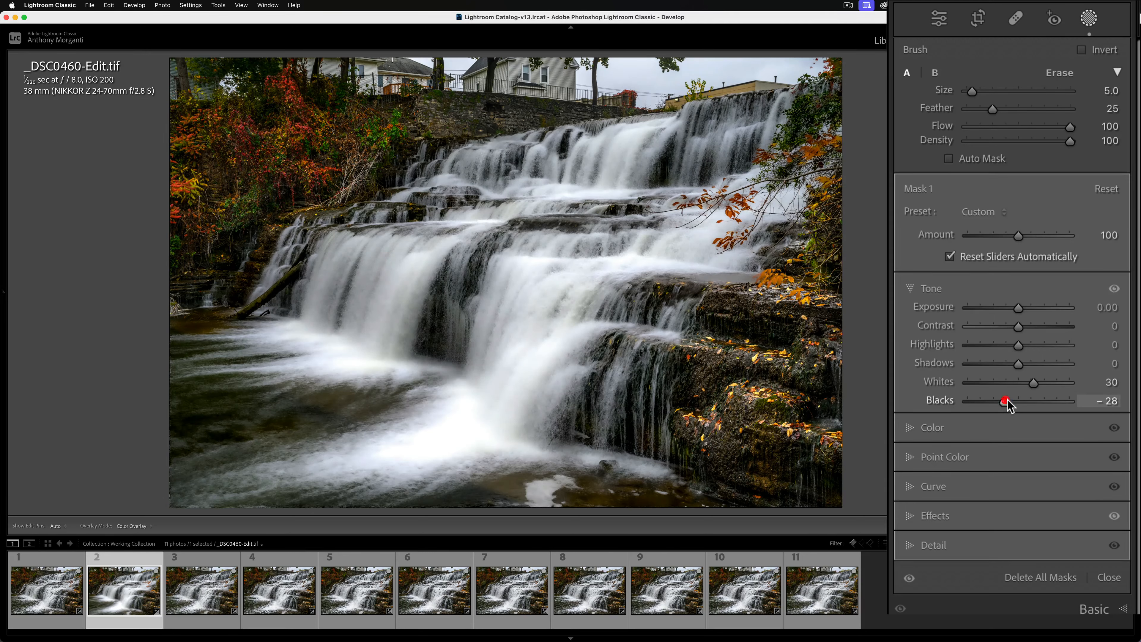